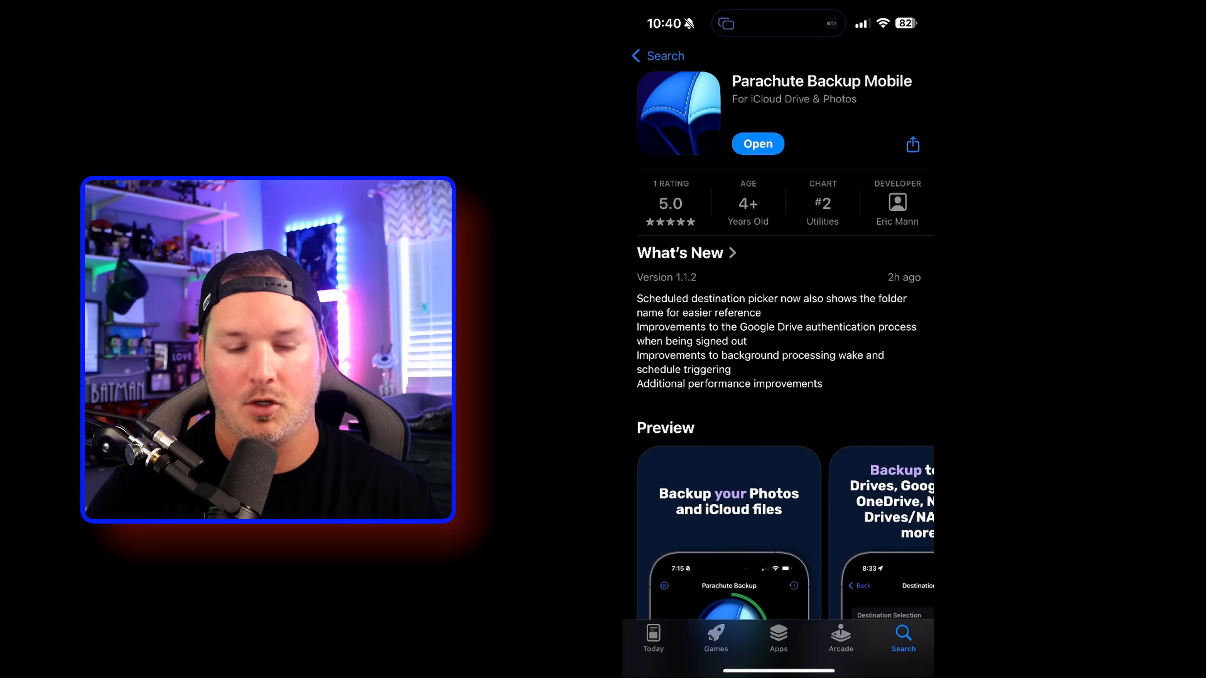
Launch Parachute Backup and page through the Welcome, Pick Destinations and Run Now or Schedule screens.
click(759, 144)
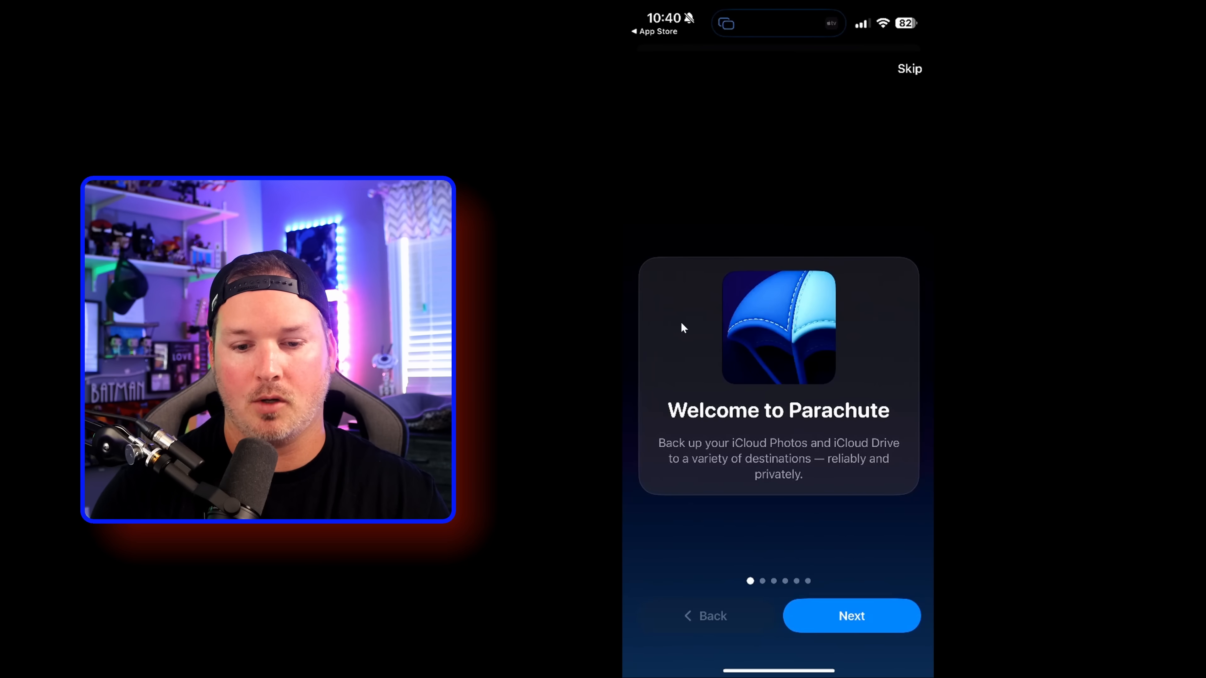
click(852, 616)
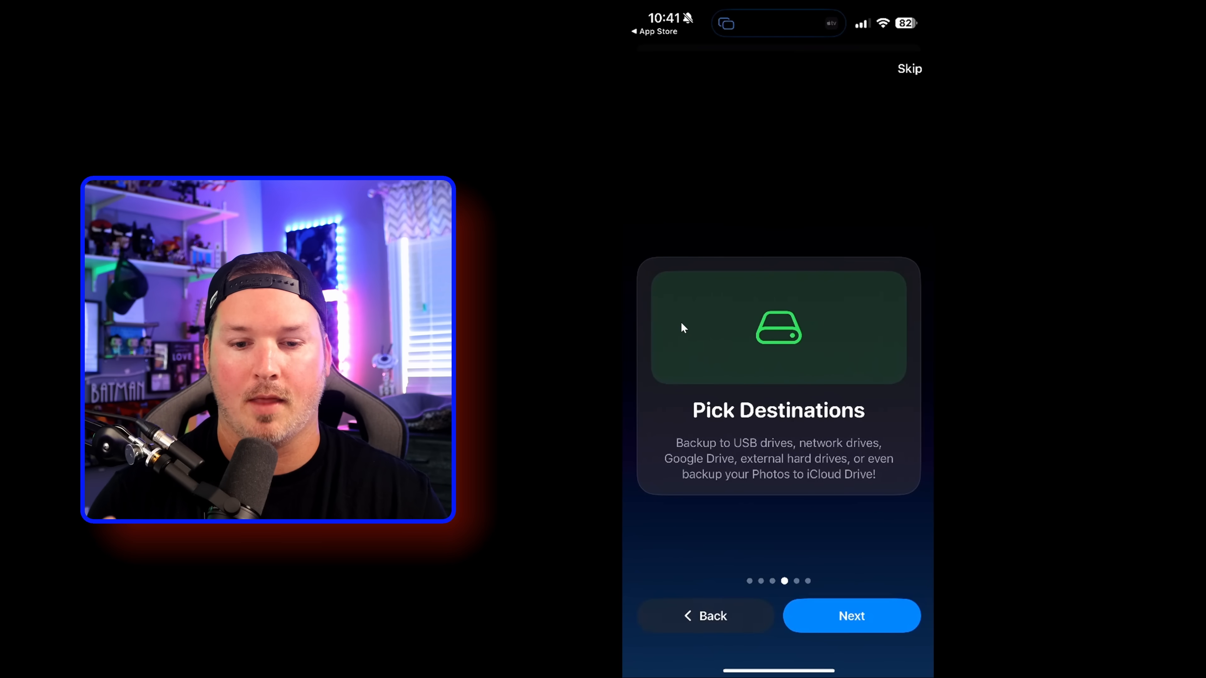
click(852, 617)
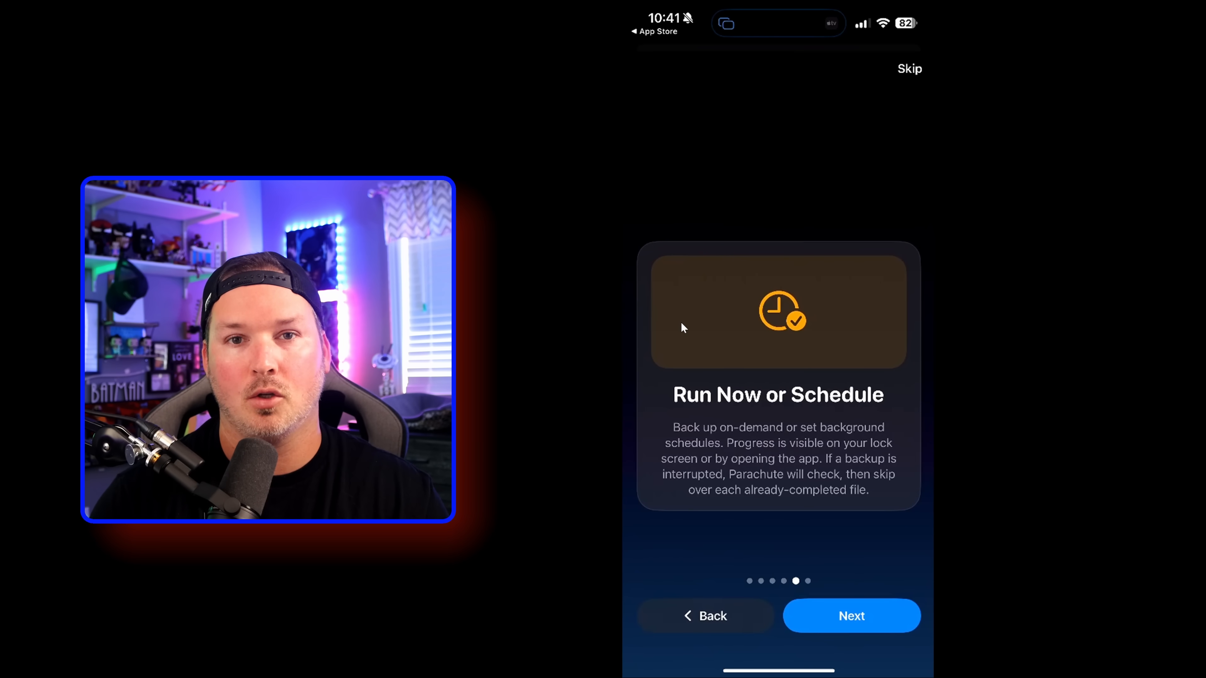
click(852, 616)
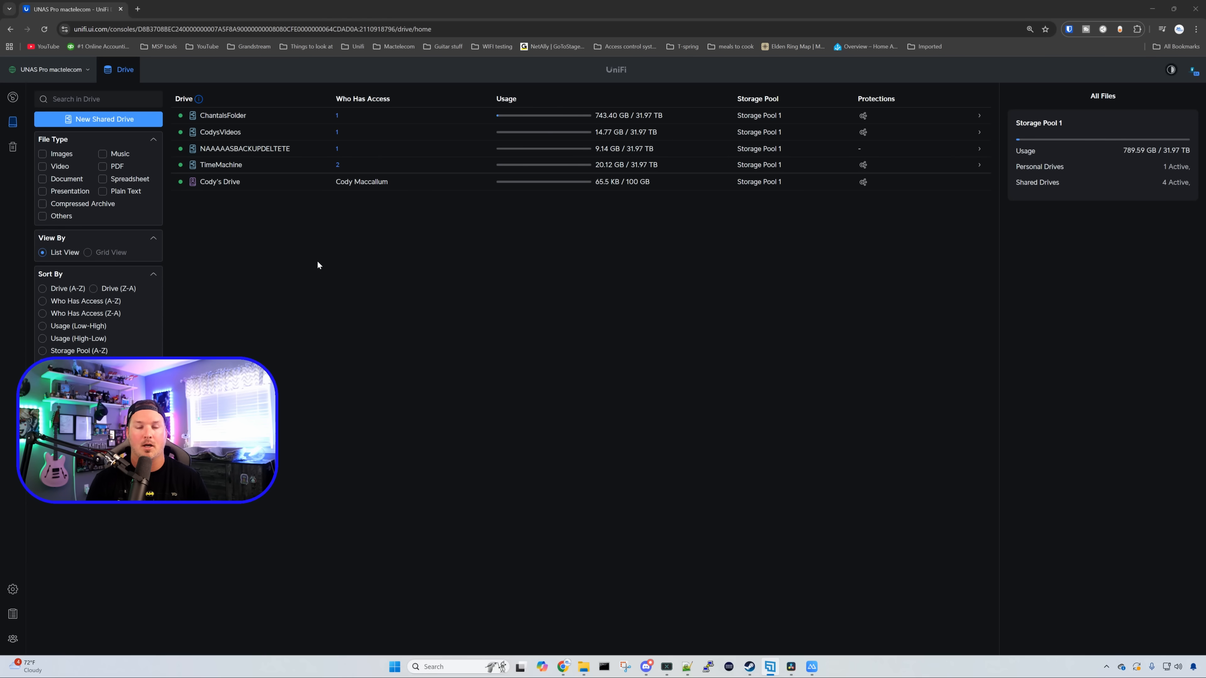
mouse_move(336, 264)
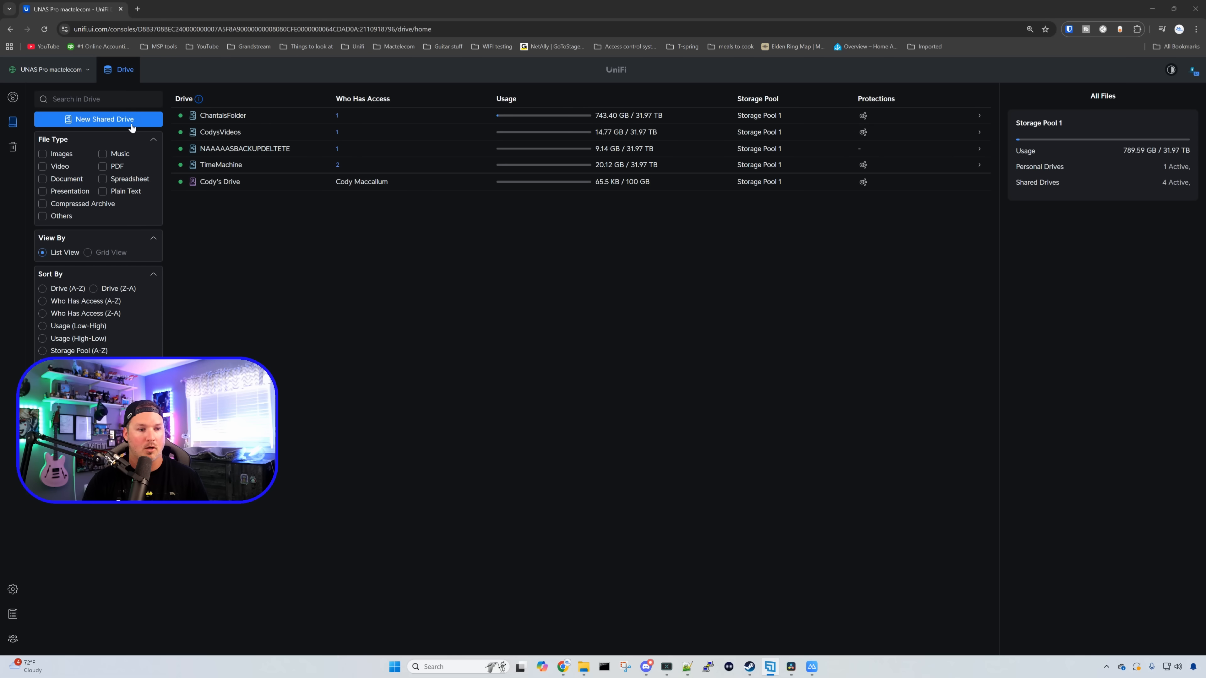
Create a new shared drive named Photobackup with an enforced 1 TB storage limit.
click(98, 120)
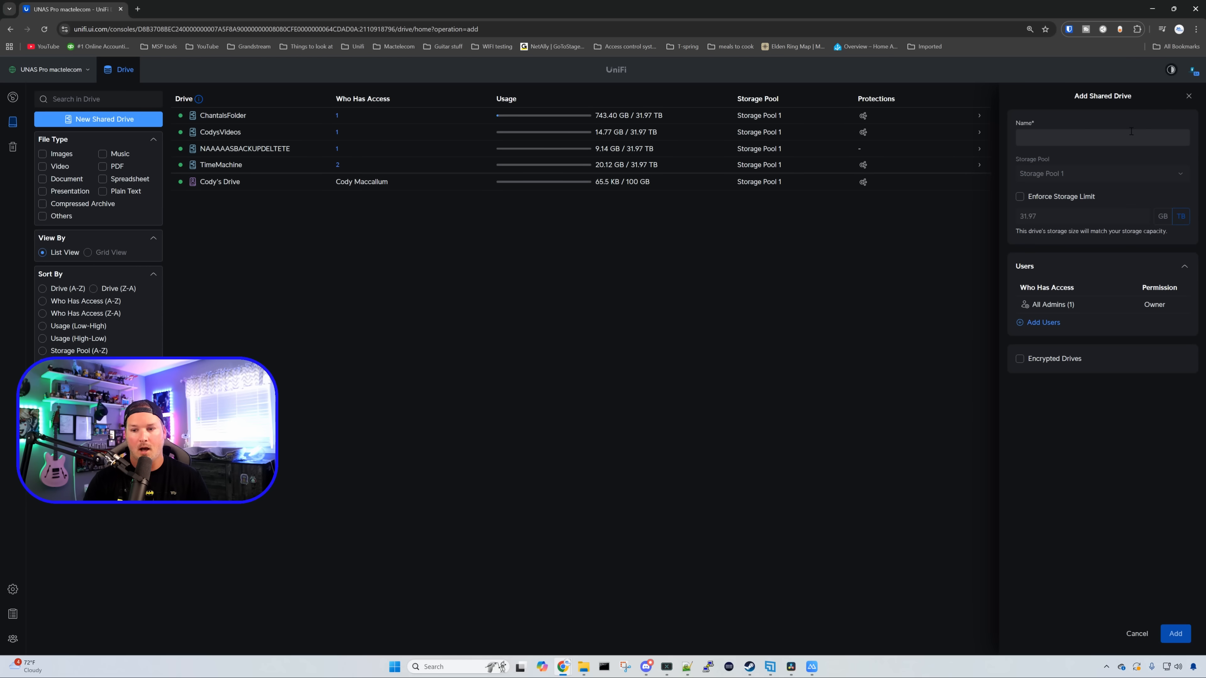
text(Photo)
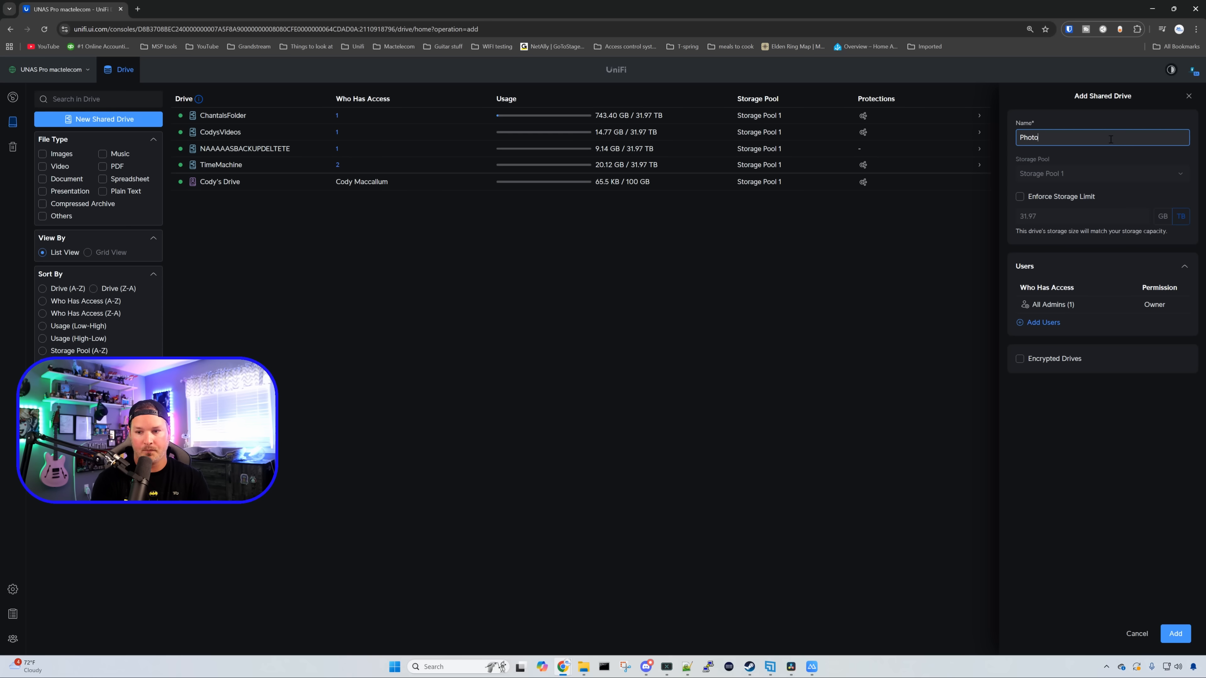
text(backup)
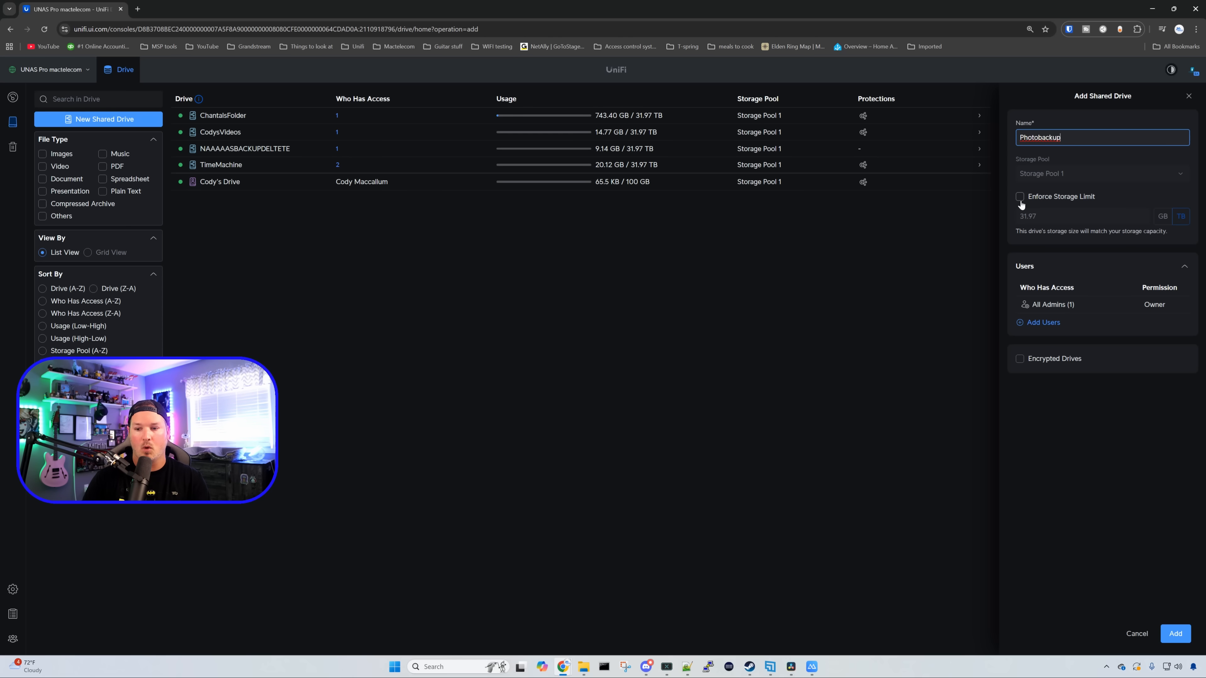
click(1020, 197)
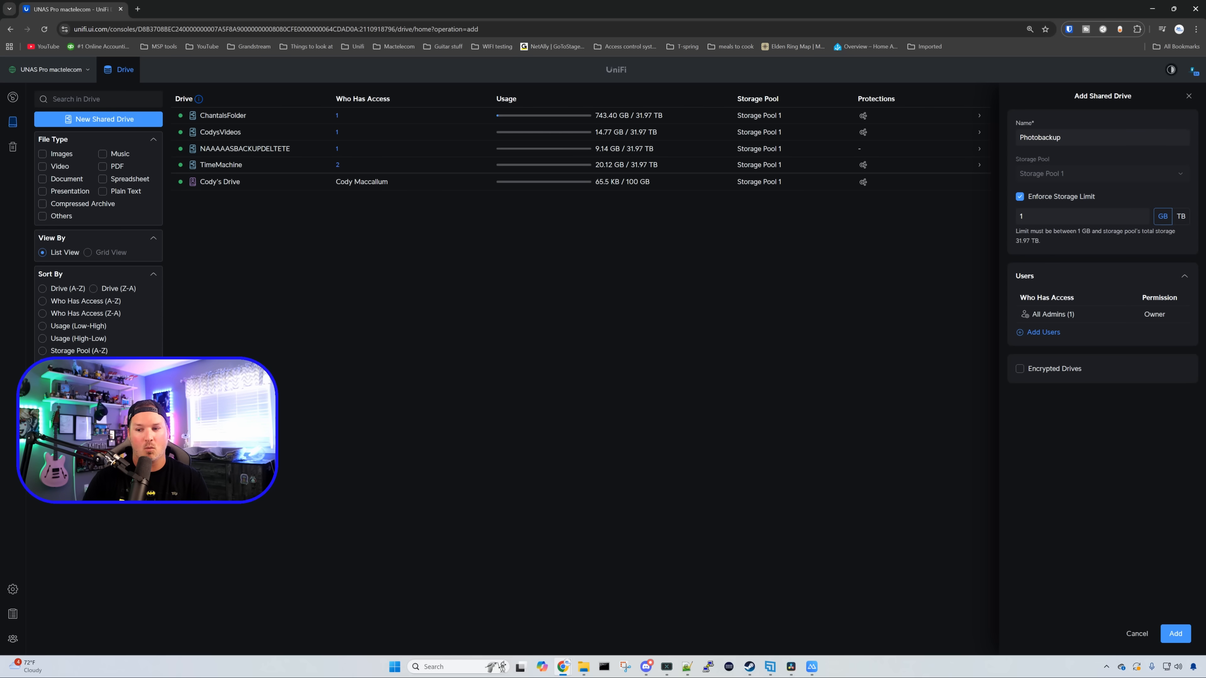
click(1182, 217)
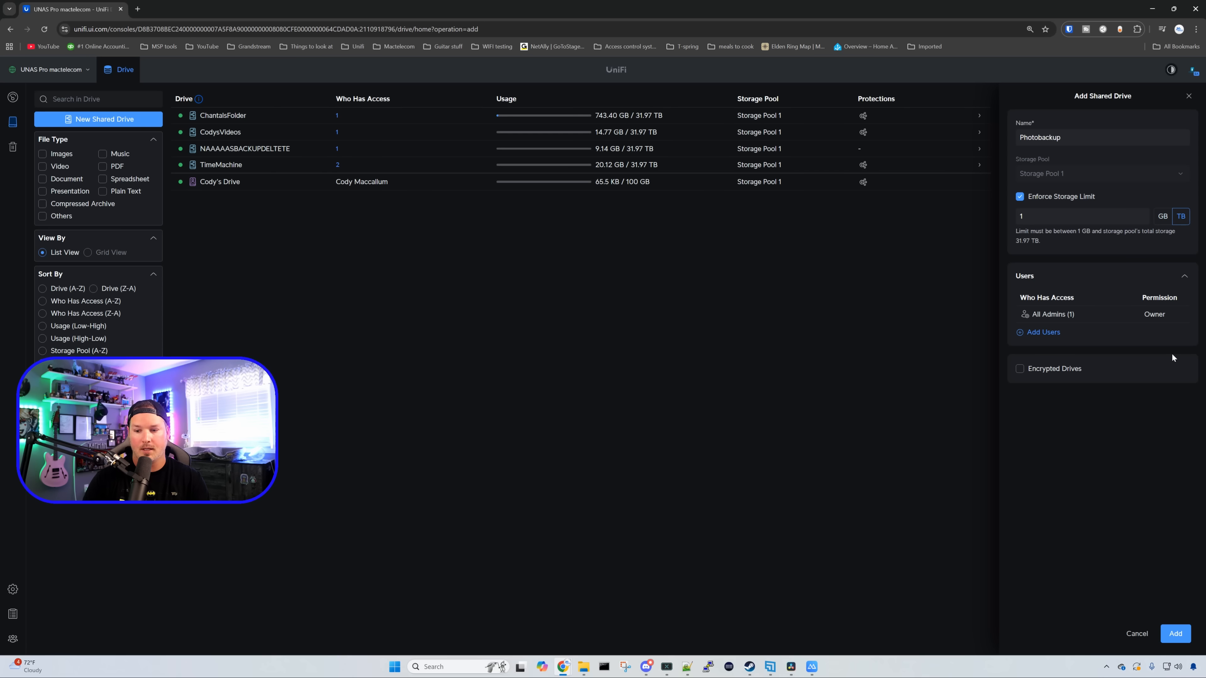
mouse_move(1084, 321)
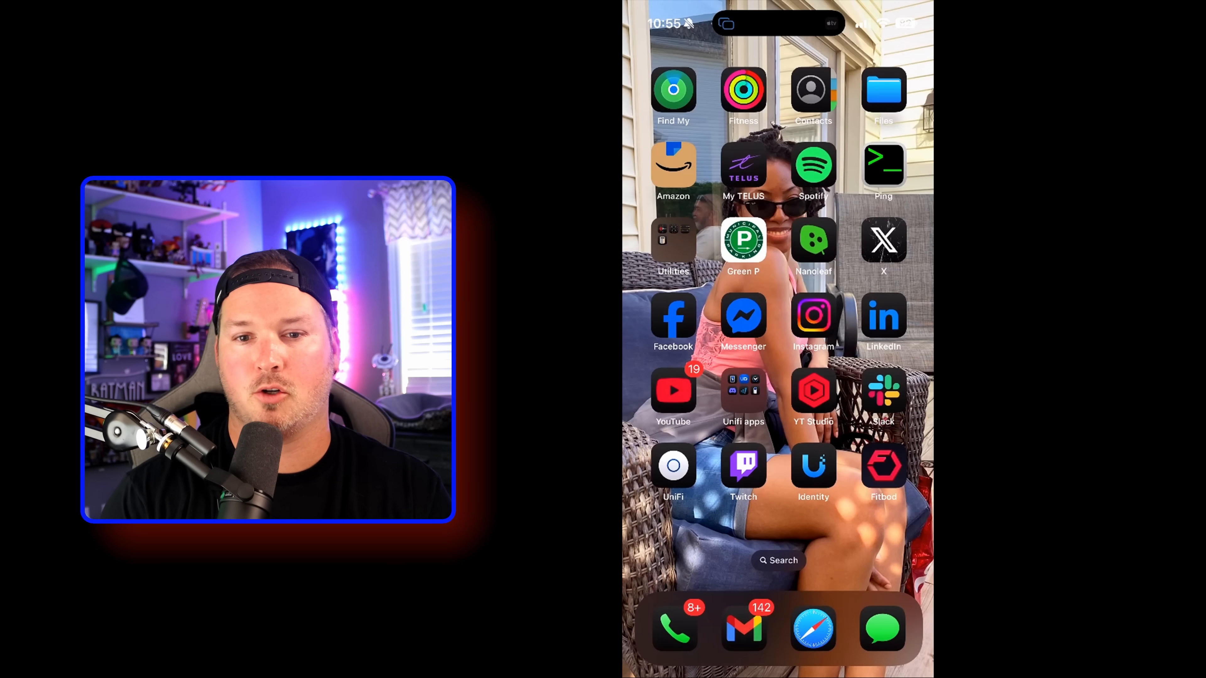
mouse_move(900, 100)
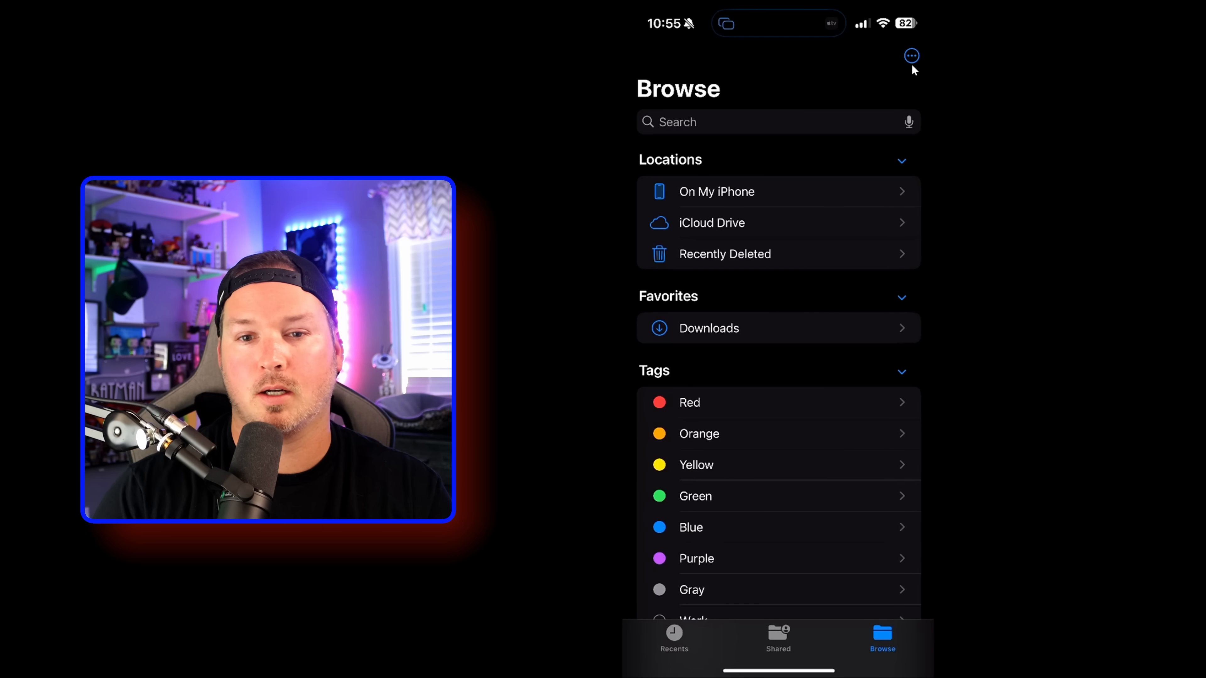
Connect to the network server from Files as a Registered User with the entered credentials.
click(912, 55)
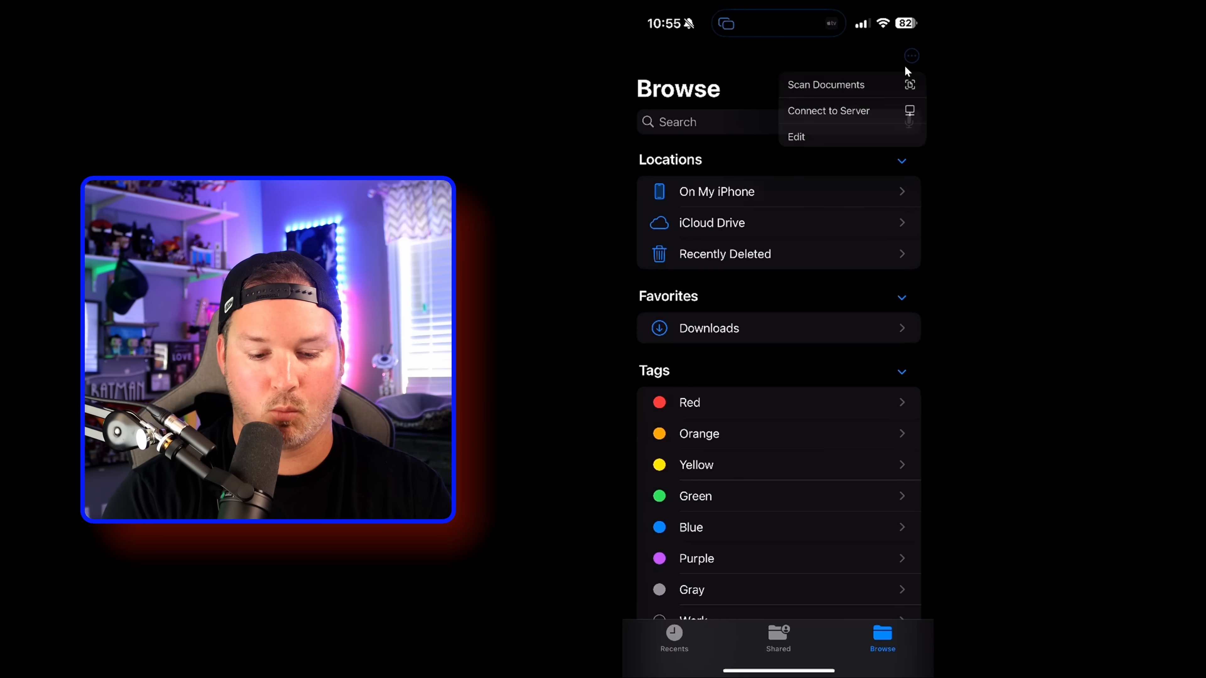
click(829, 110)
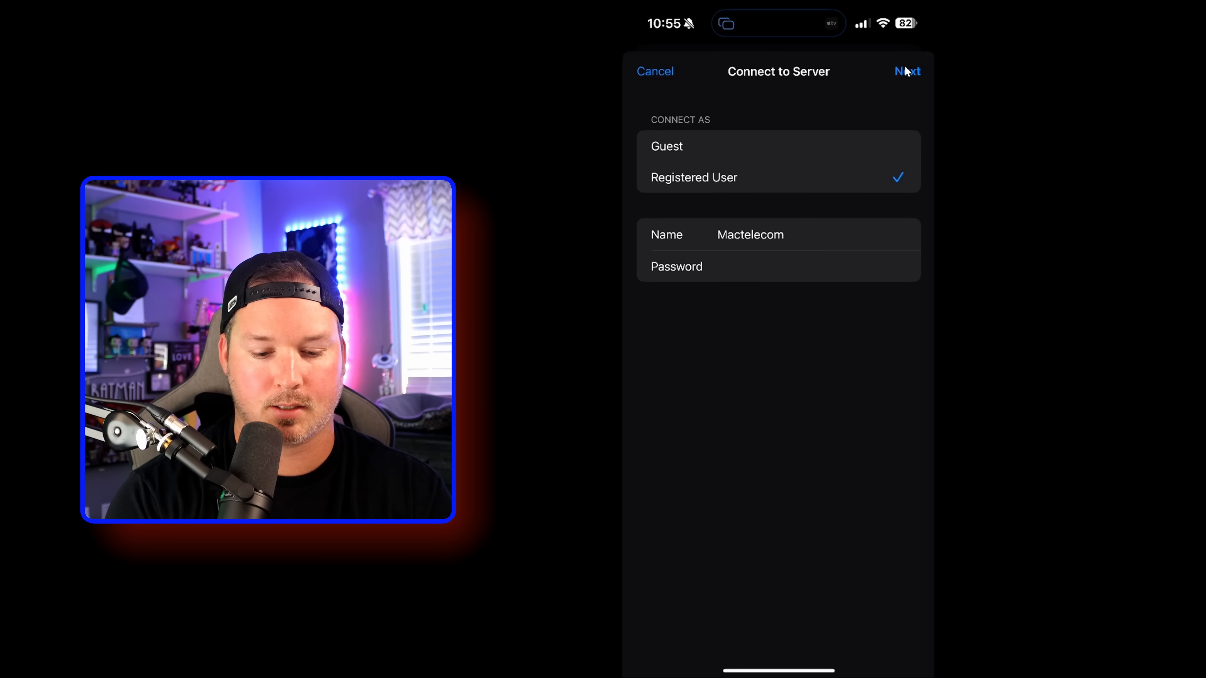
click(908, 71)
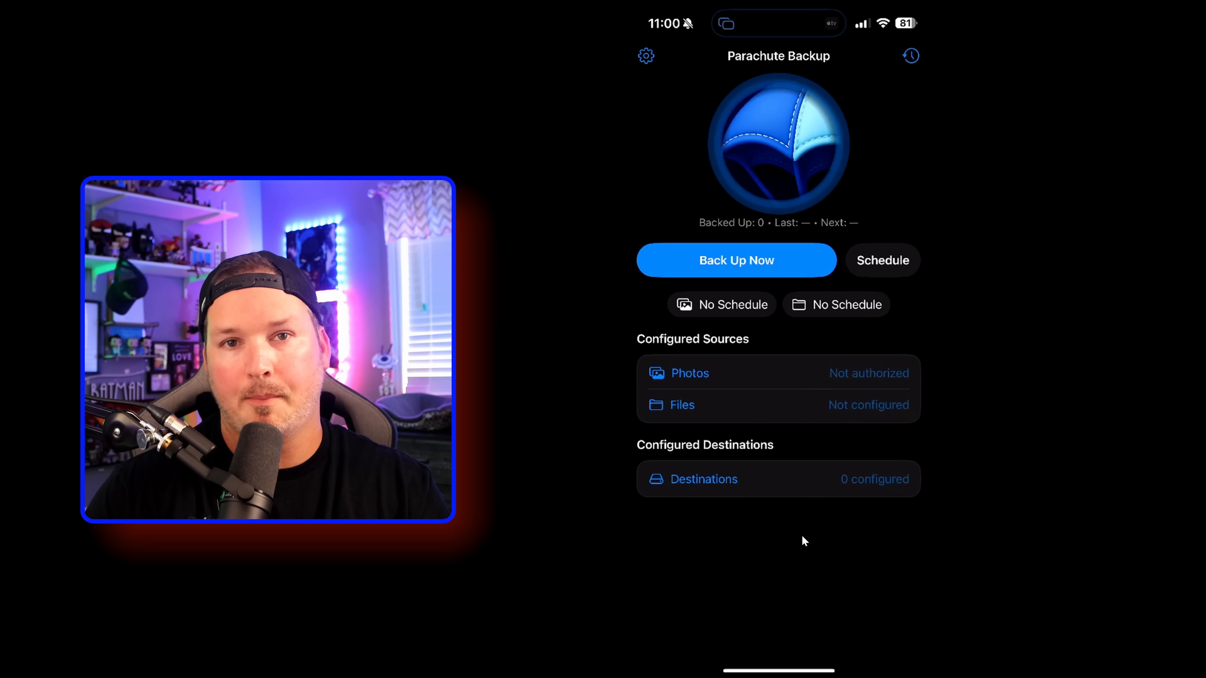
mouse_move(820, 502)
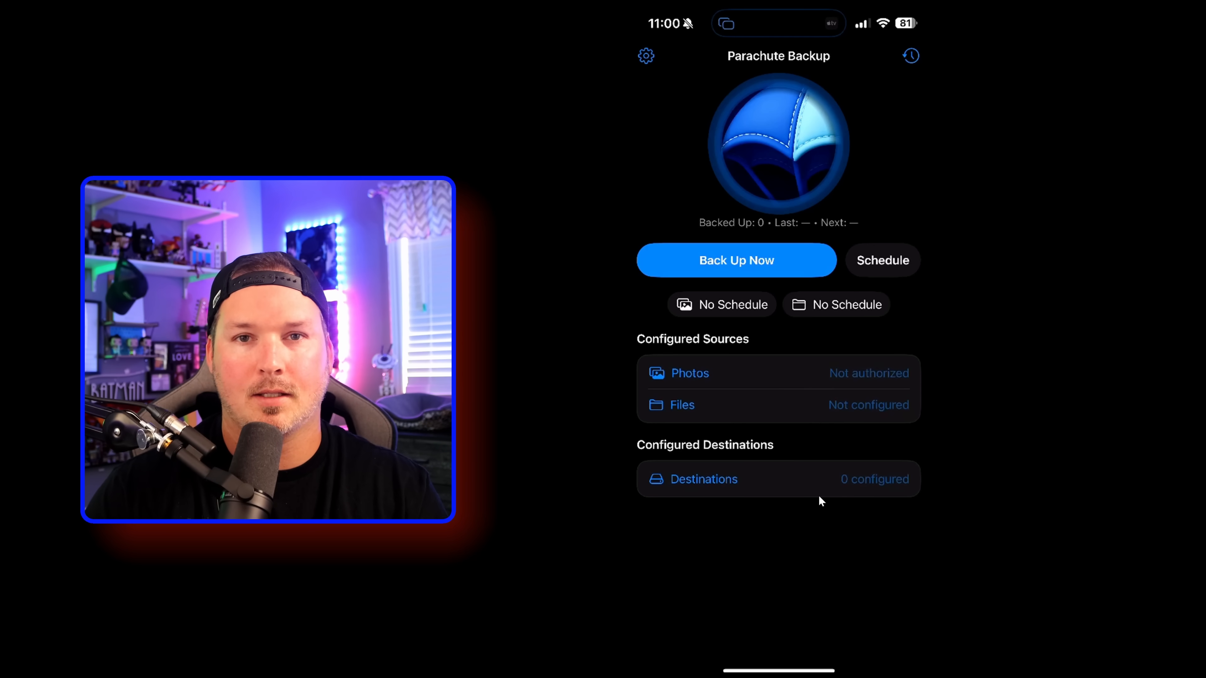
Add a backup destination from the shared server 192.168.10.133 in the Browse picker.
click(704, 479)
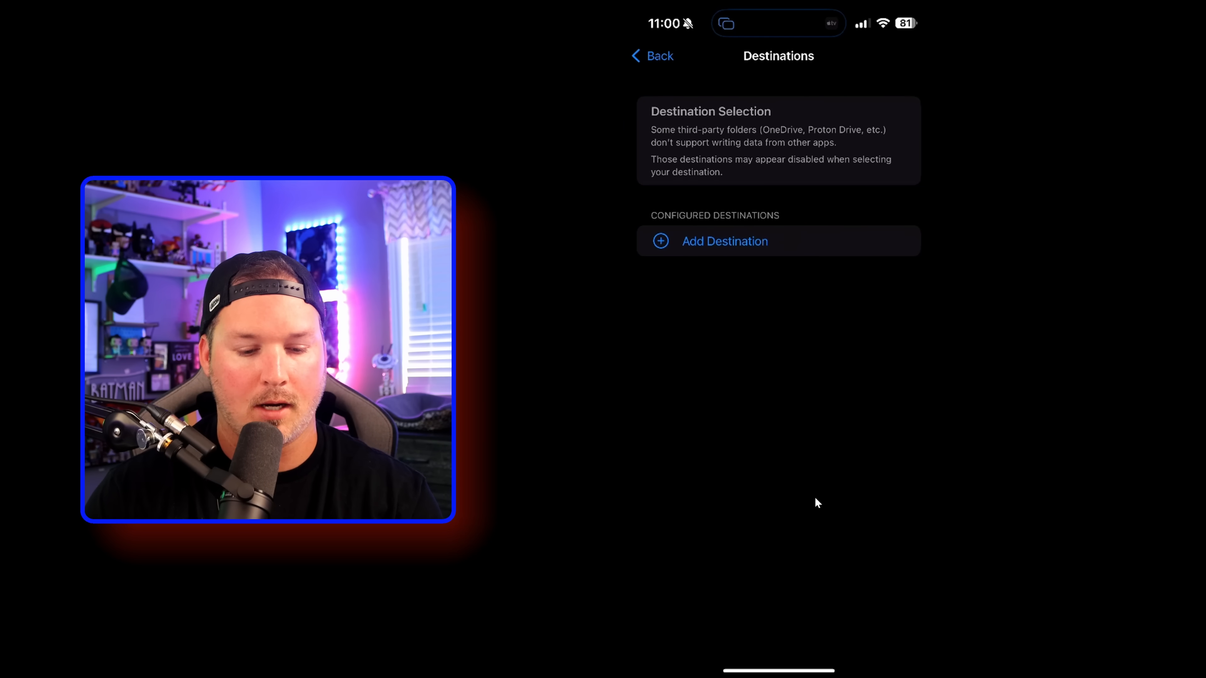
click(725, 241)
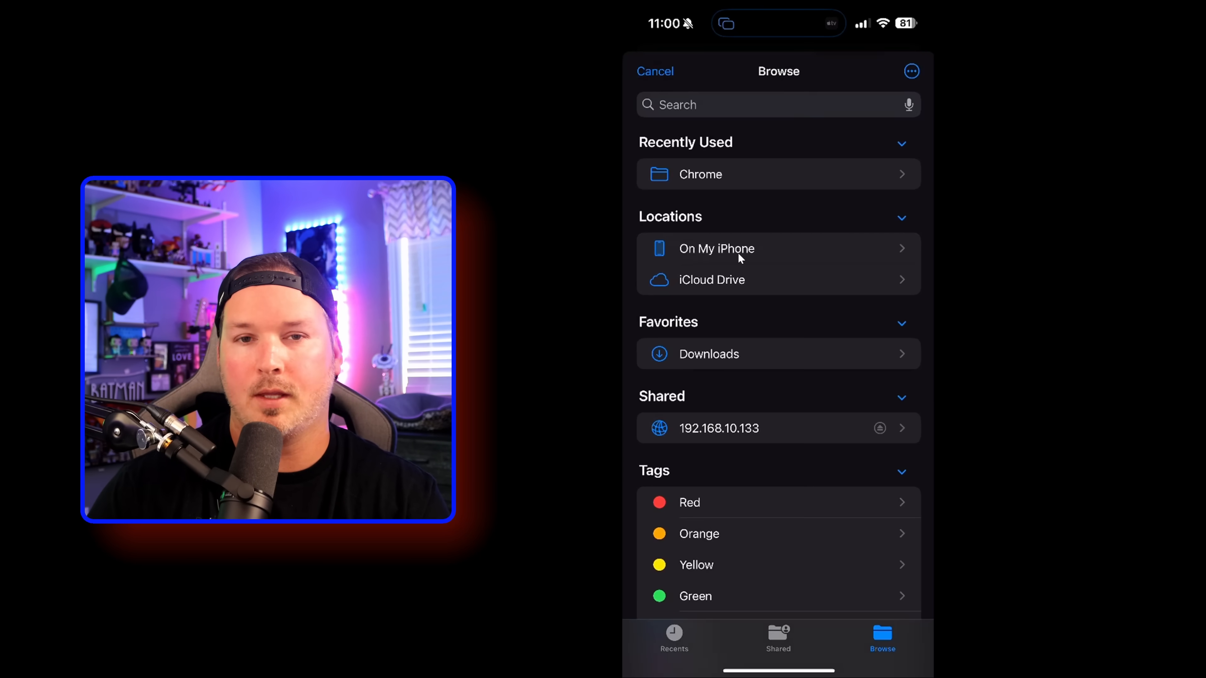
mouse_move(742, 449)
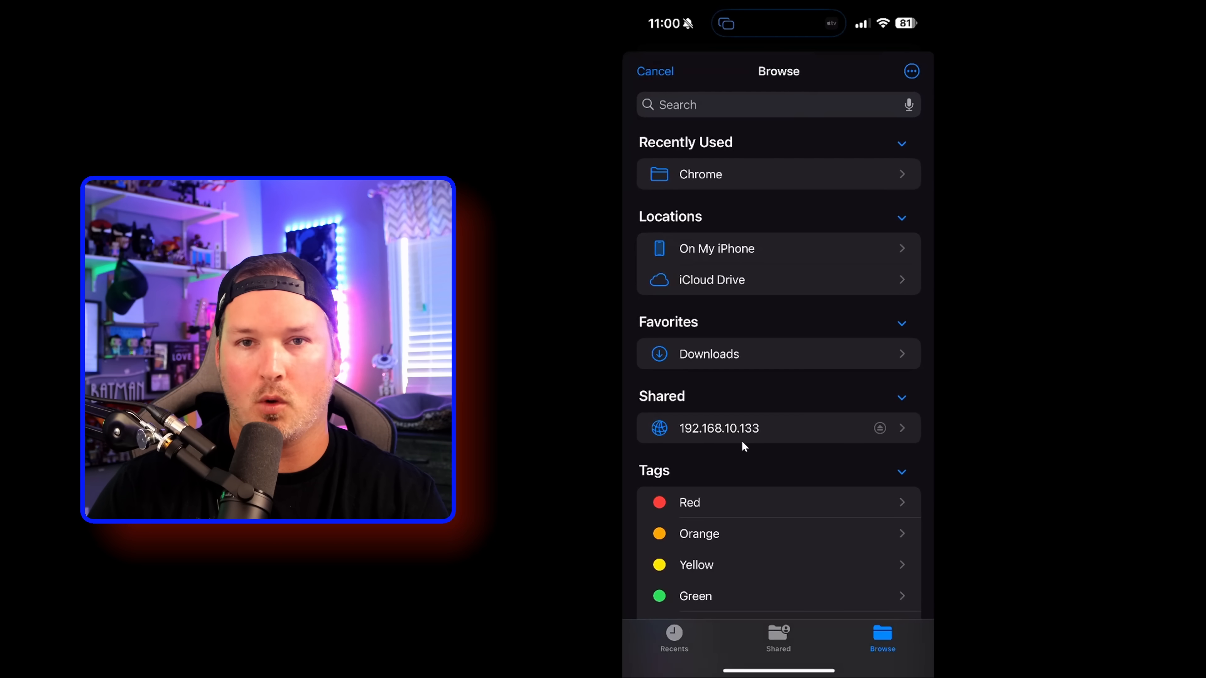
click(719, 428)
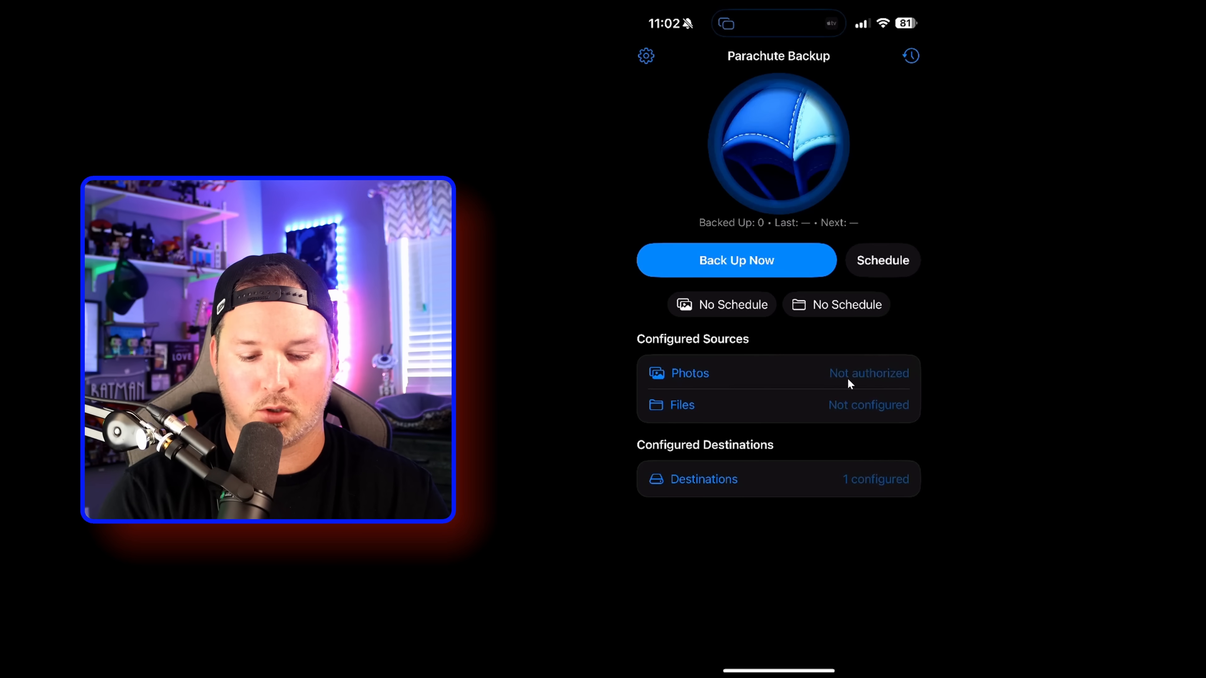
Authorize the Photos source with Allow Full Access to the whole library.
click(689, 373)
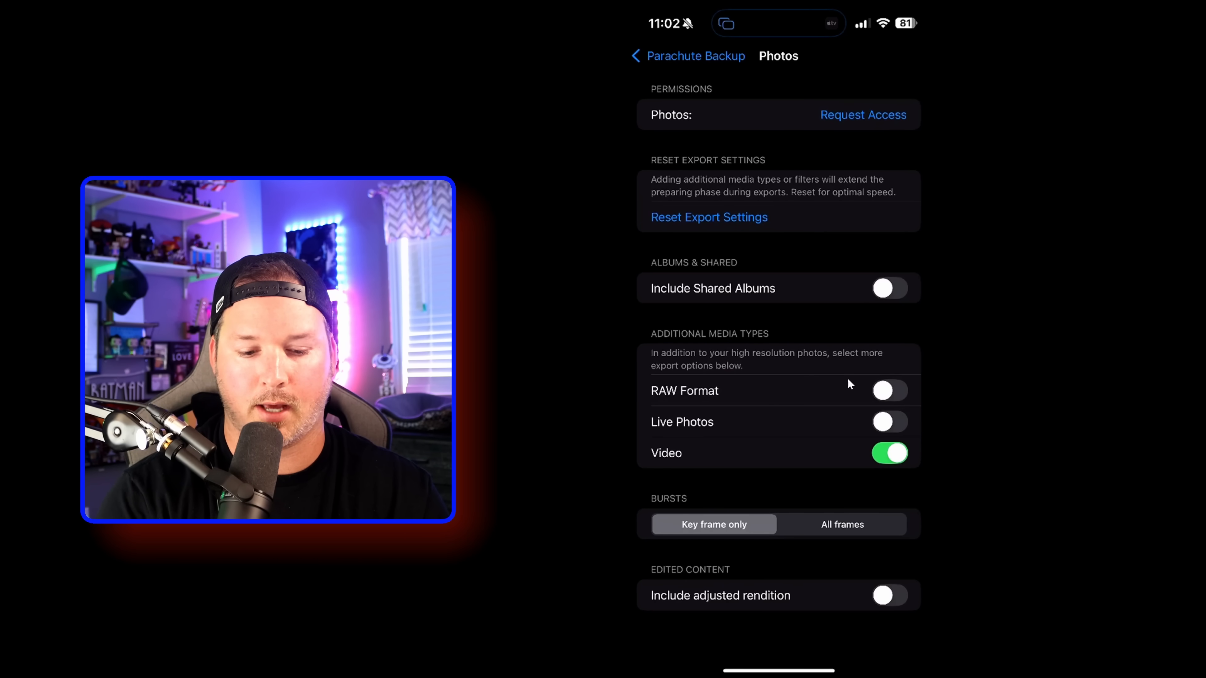
click(863, 114)
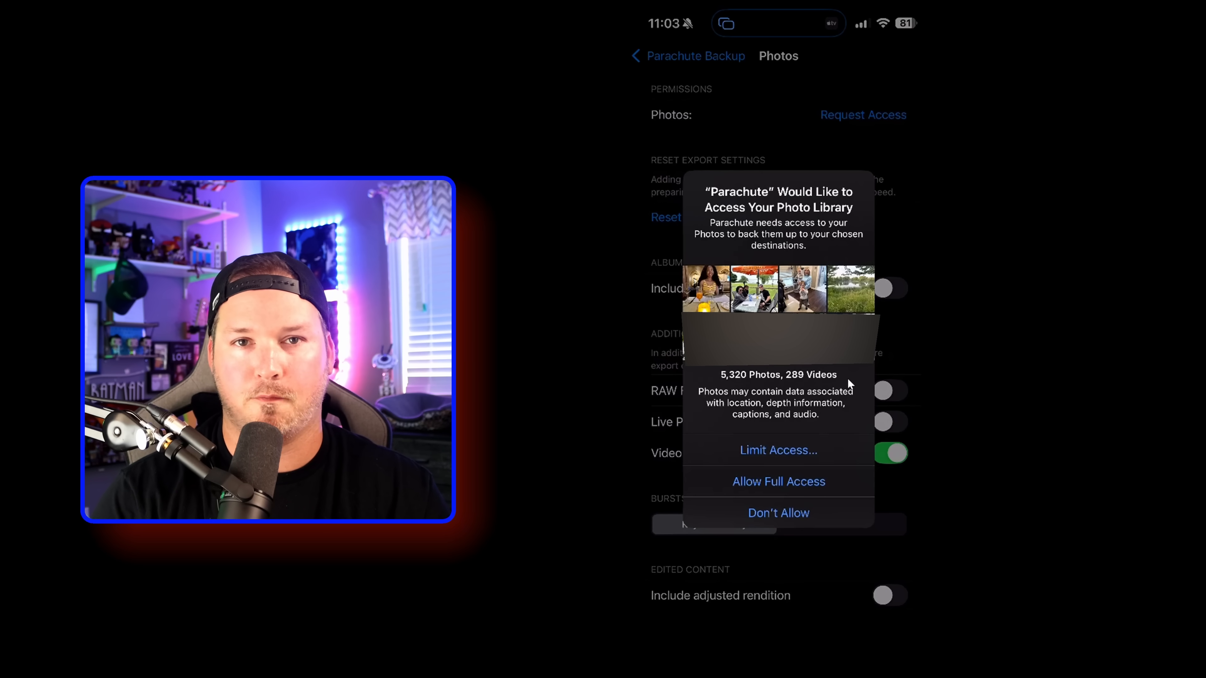
click(779, 482)
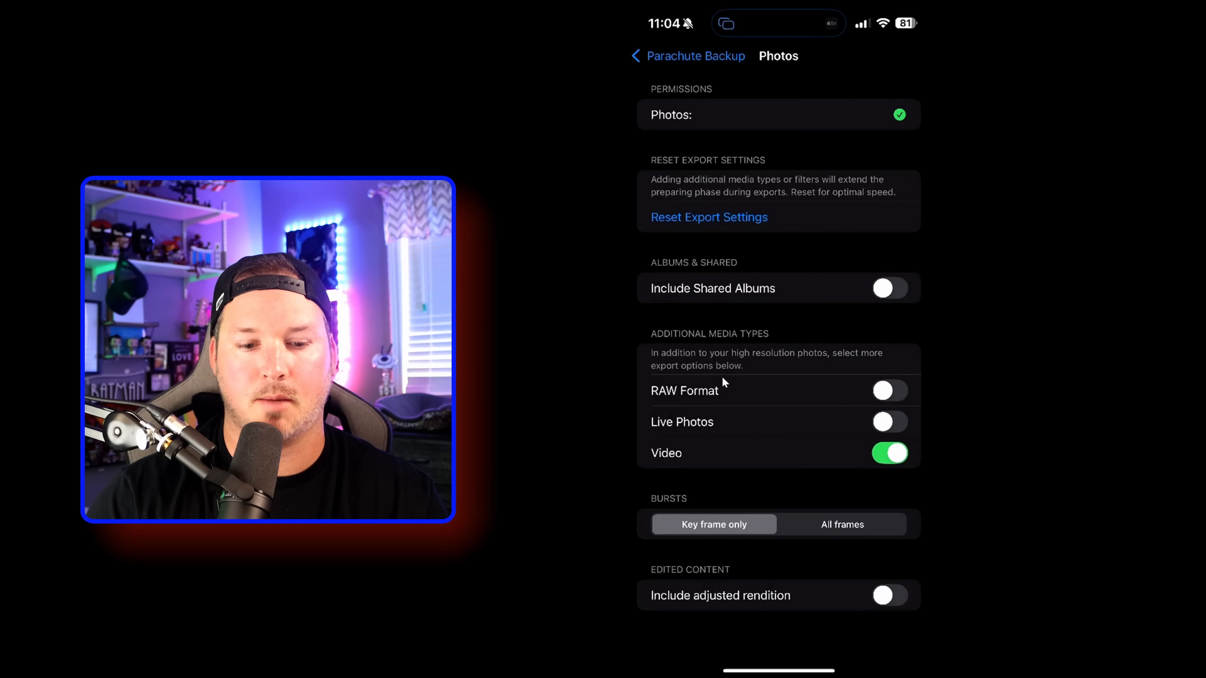
Enable RAW Format and Live Photos in exports and return to the main backup screen.
click(889, 391)
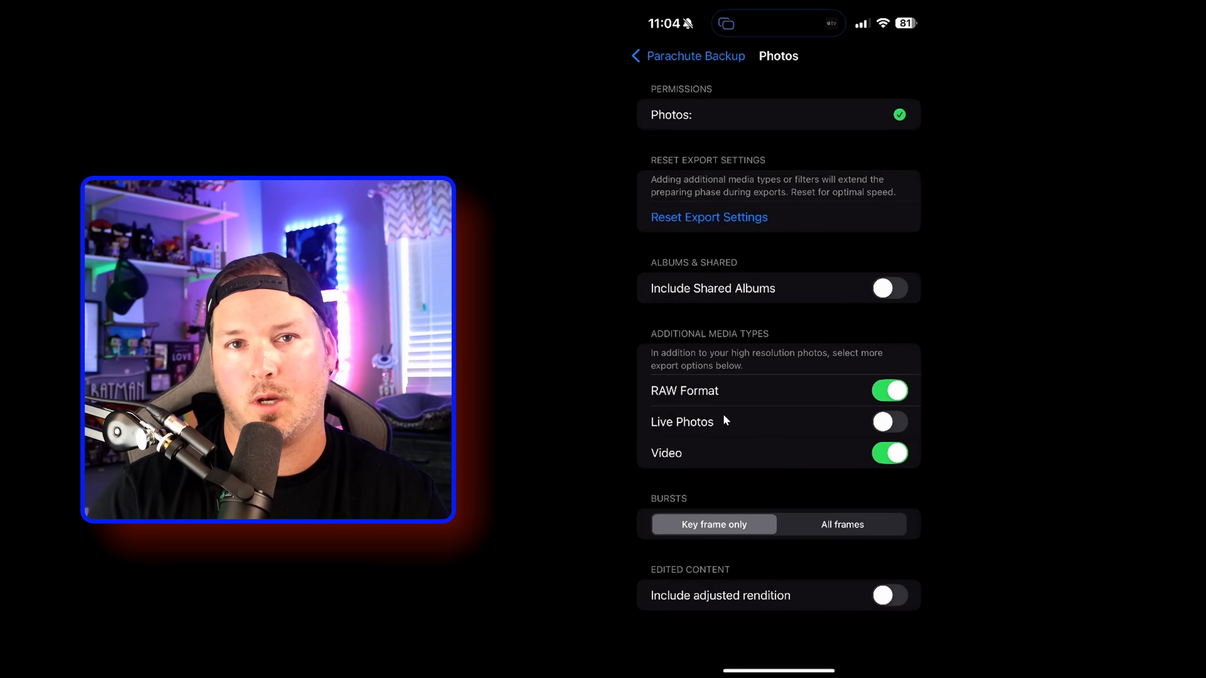
click(890, 422)
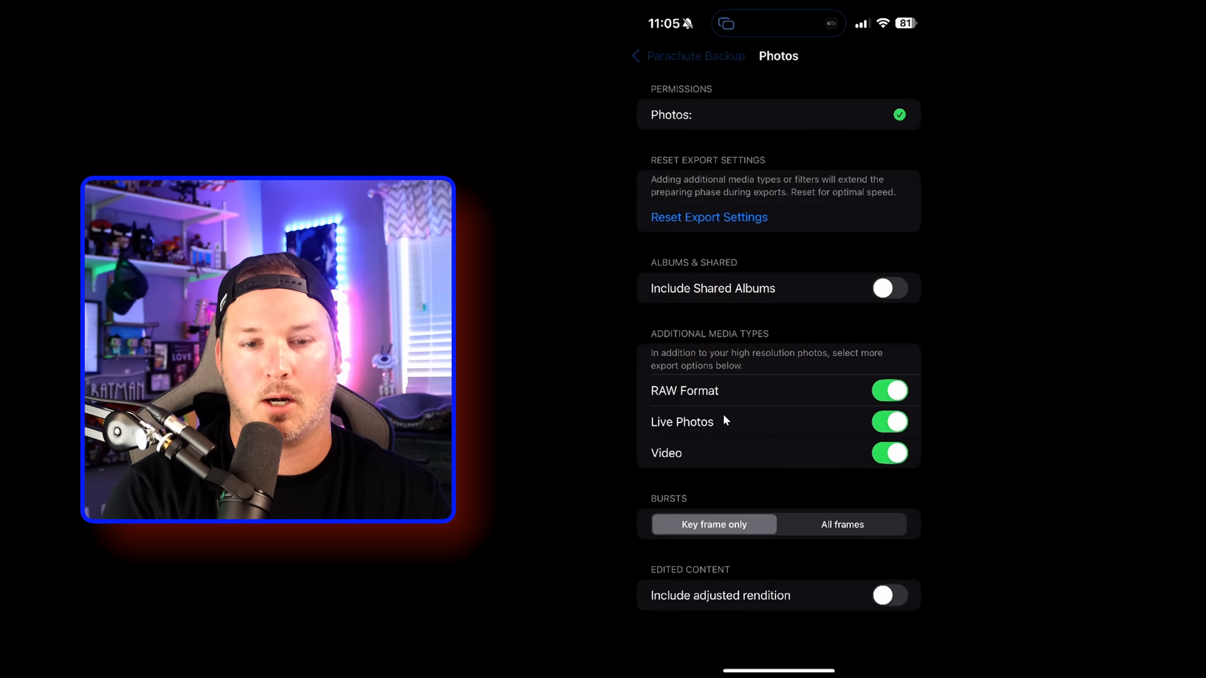
click(635, 56)
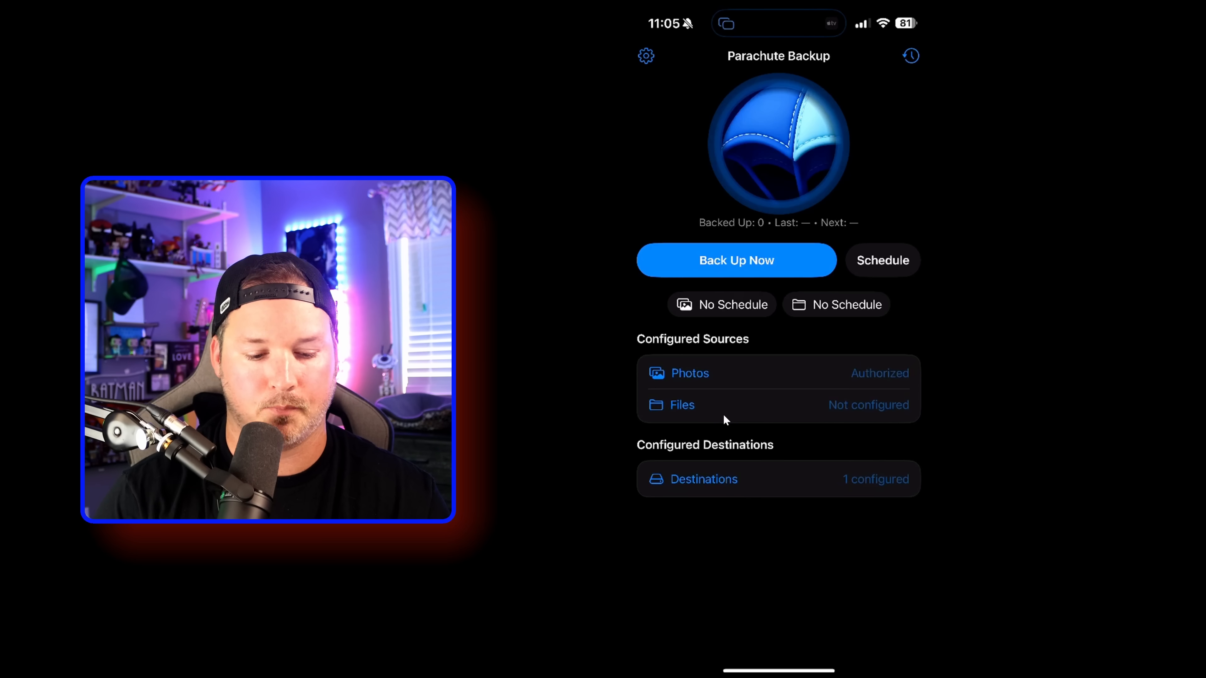
Run a manual Photos backup to Photobackup and answer the notifications prompt.
click(737, 260)
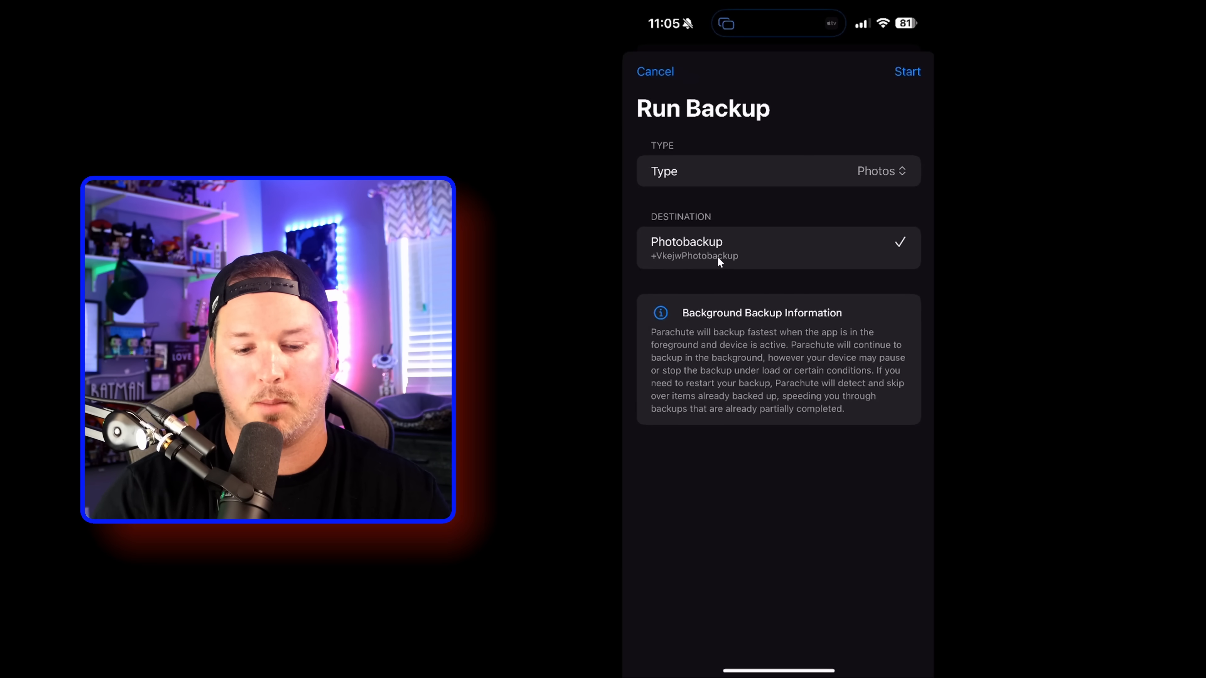
click(908, 71)
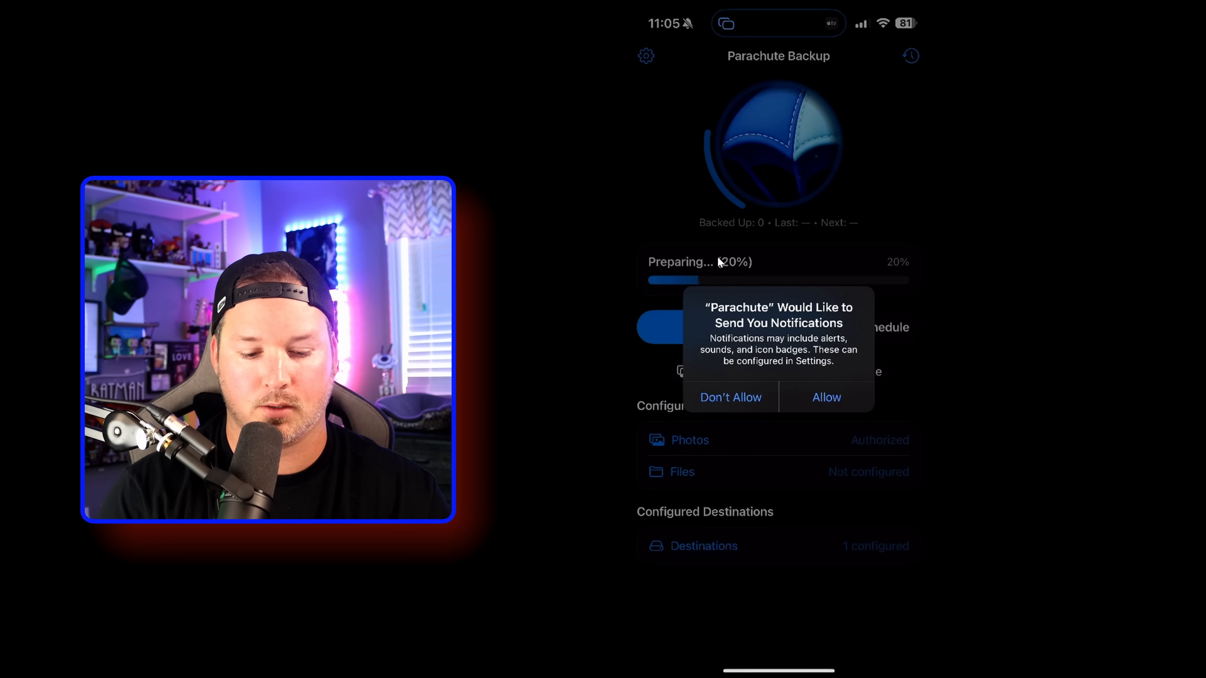
click(827, 397)
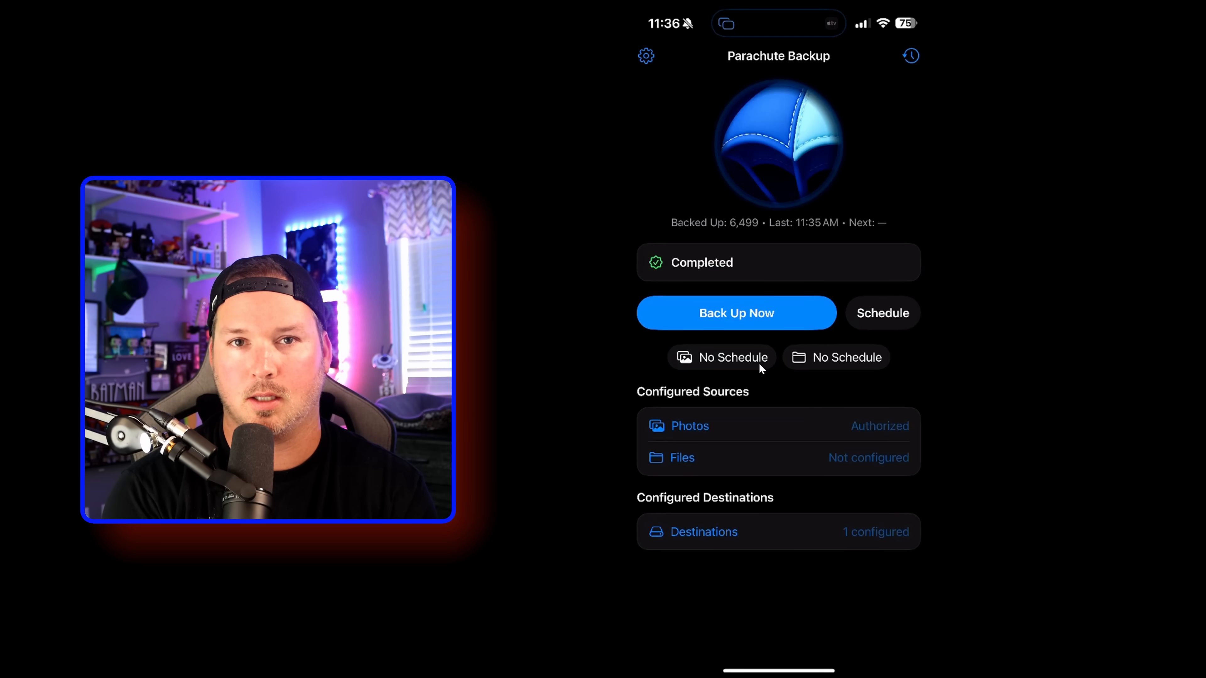
Save a Daily 2:00 AM photo backup schedule sending to Photobackup.
click(883, 313)
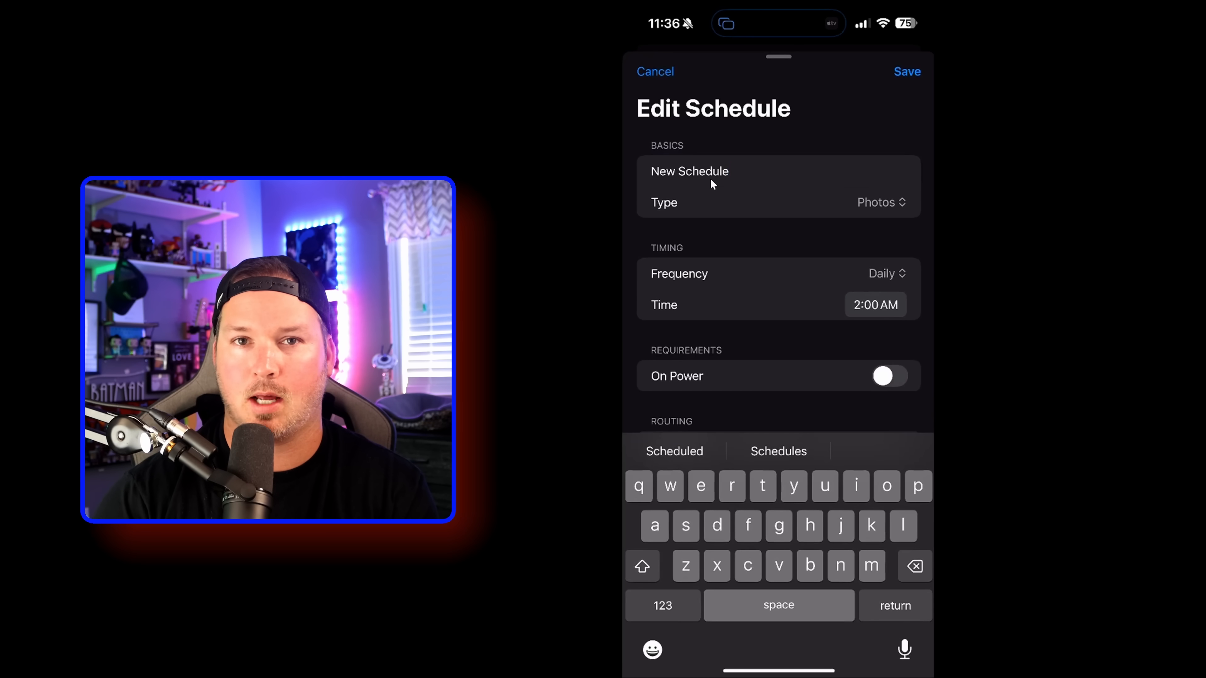
mouse_move(678, 219)
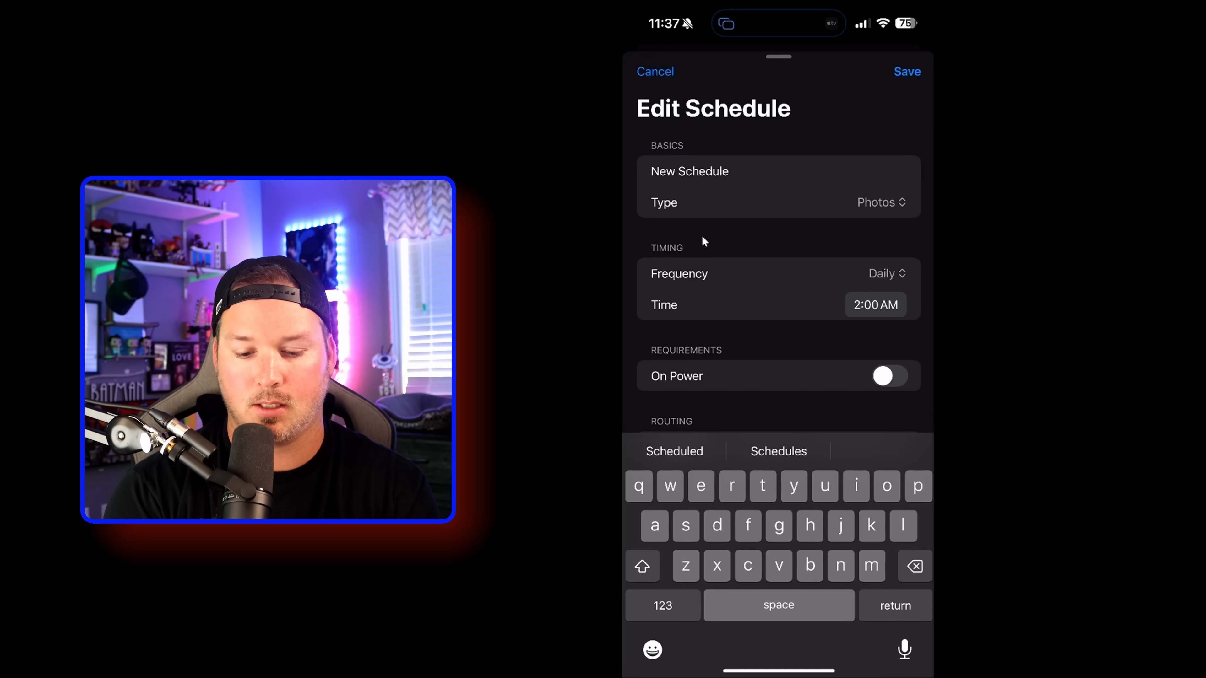
click(885, 274)
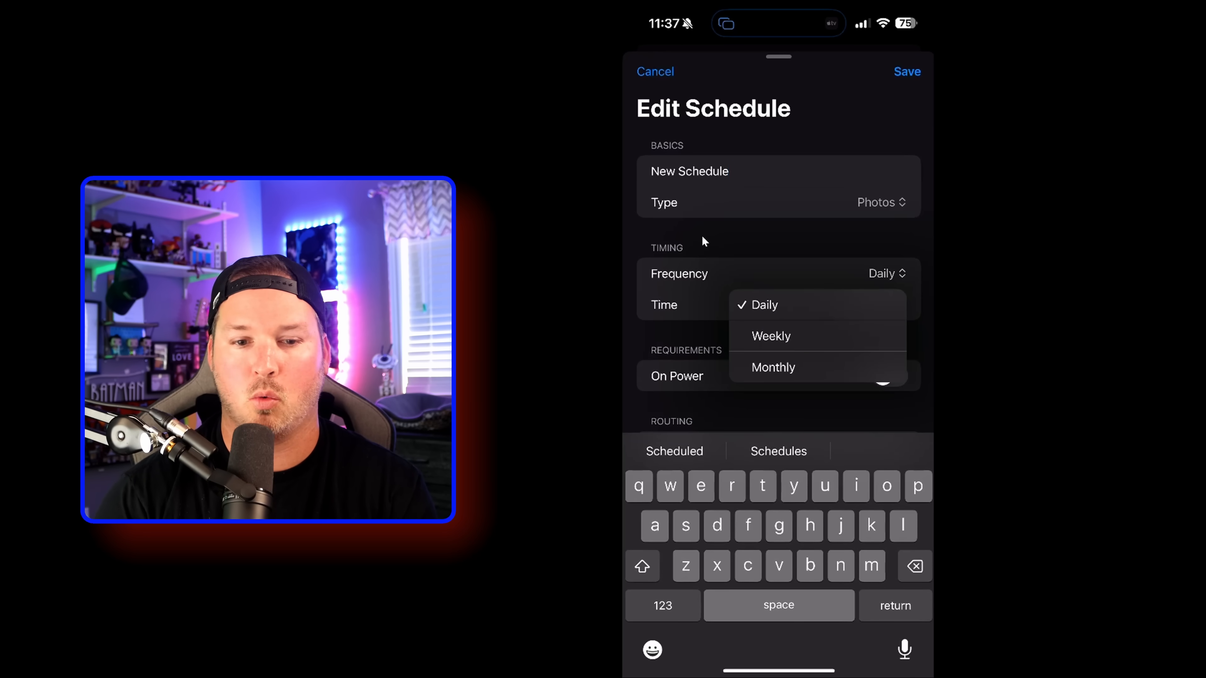
click(765, 305)
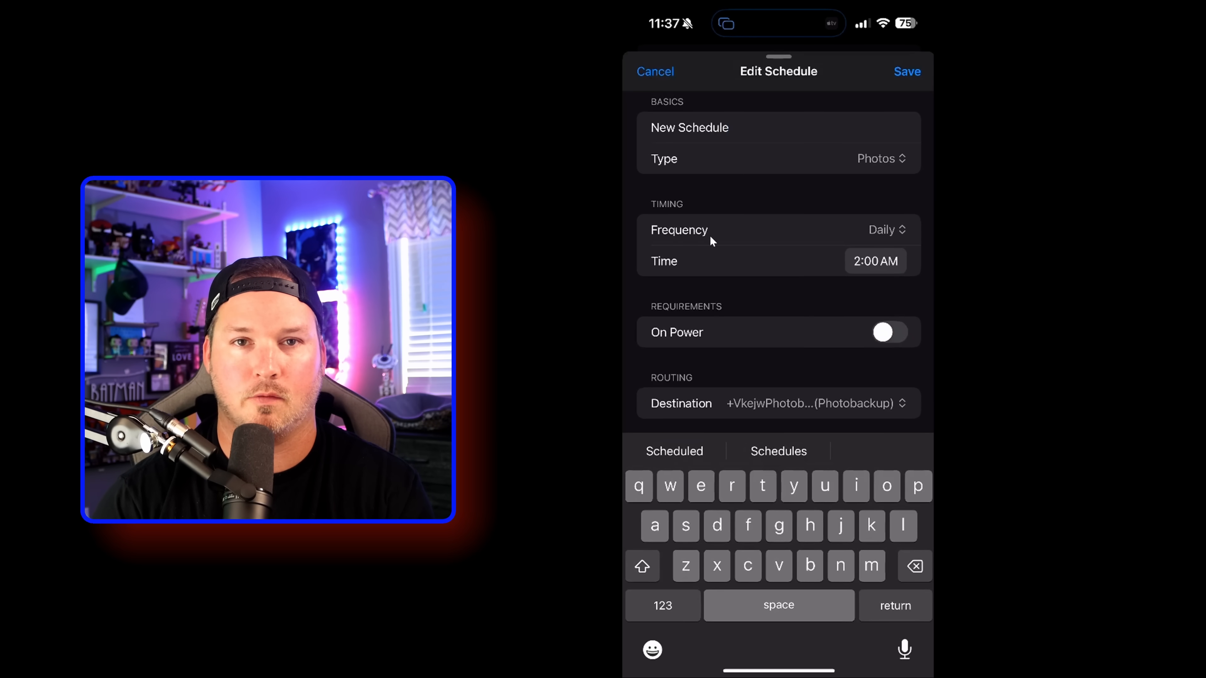
click(907, 71)
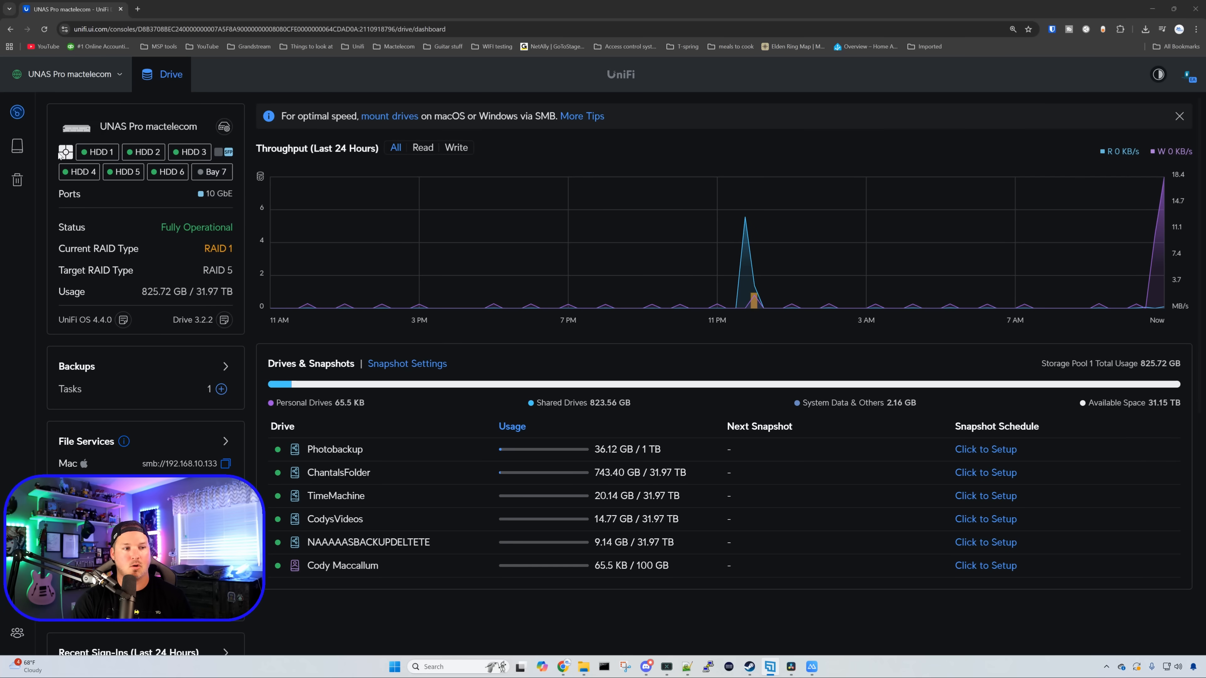
mouse_move(18, 147)
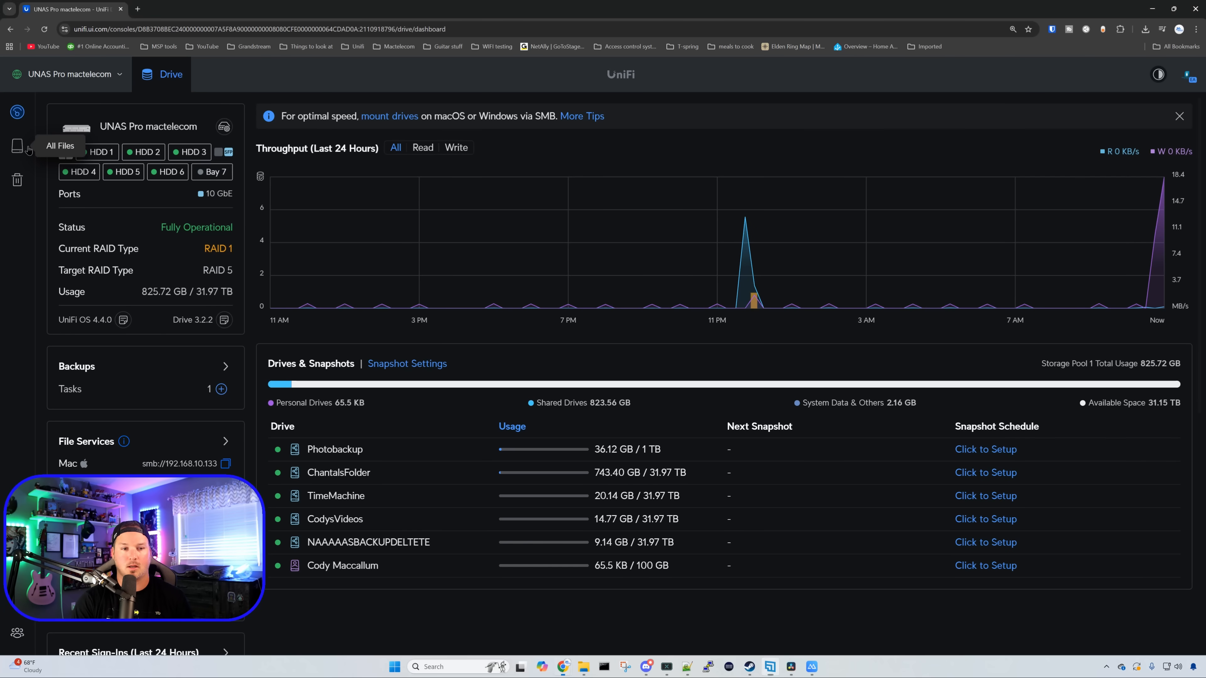
Browse All Files into the Photobackup drive and its 2020 folder.
click(17, 145)
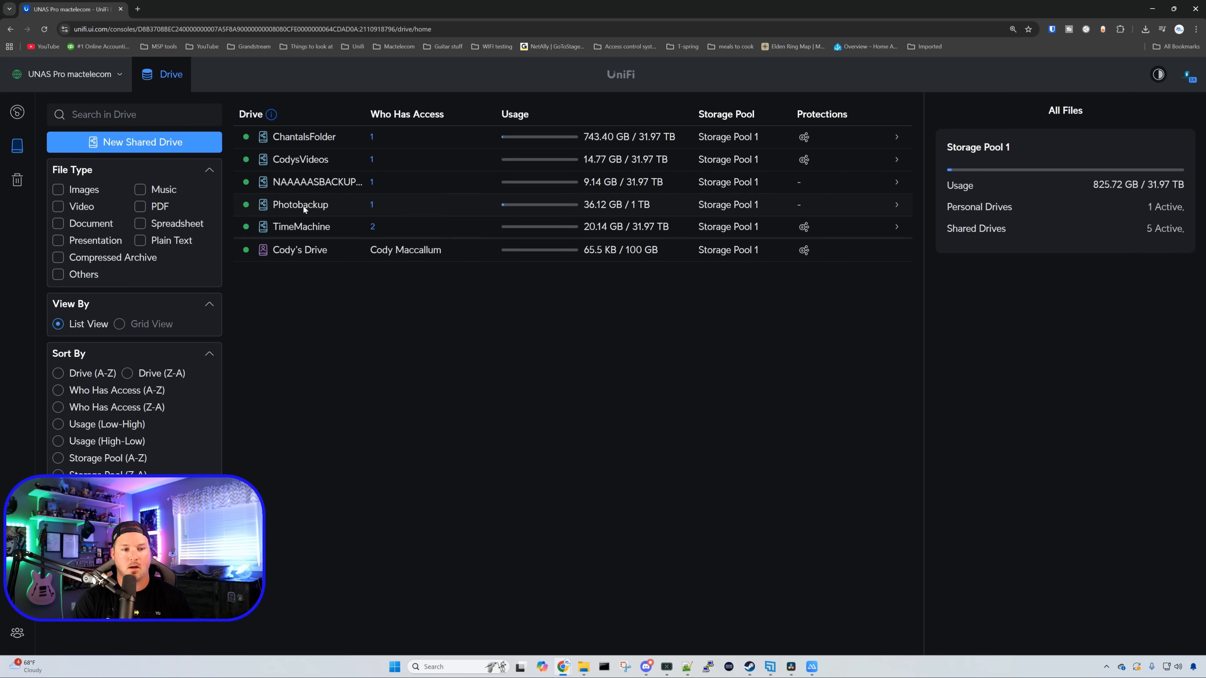
click(301, 205)
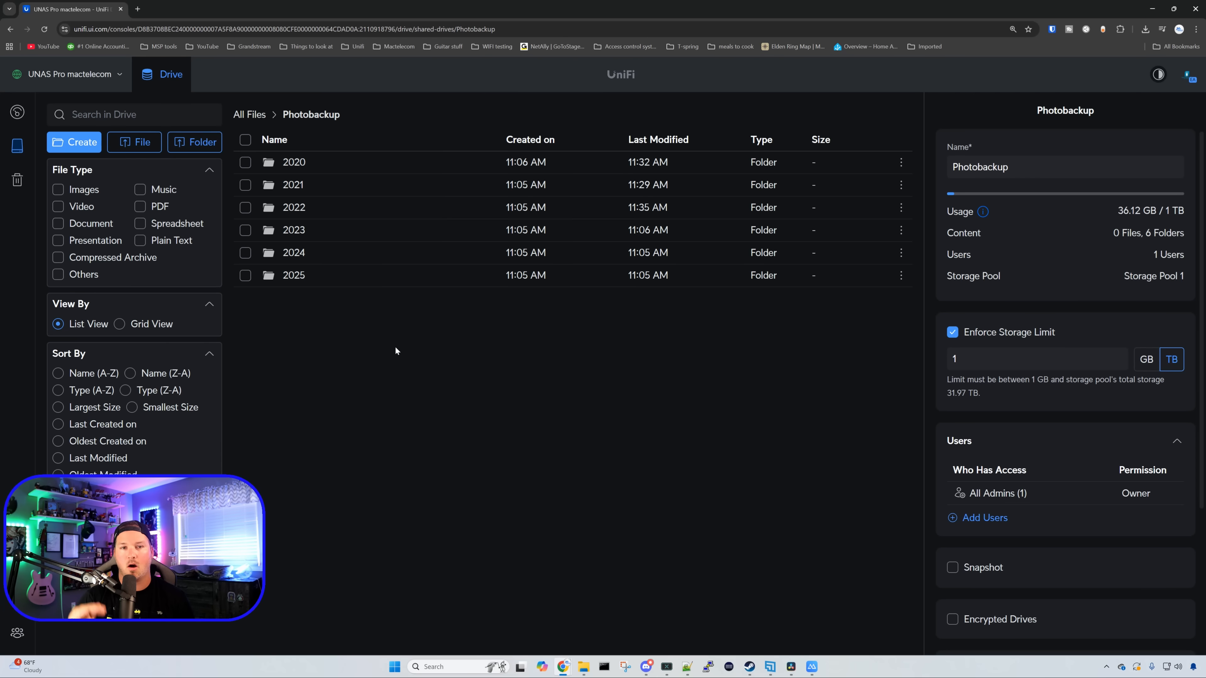
mouse_move(372, 172)
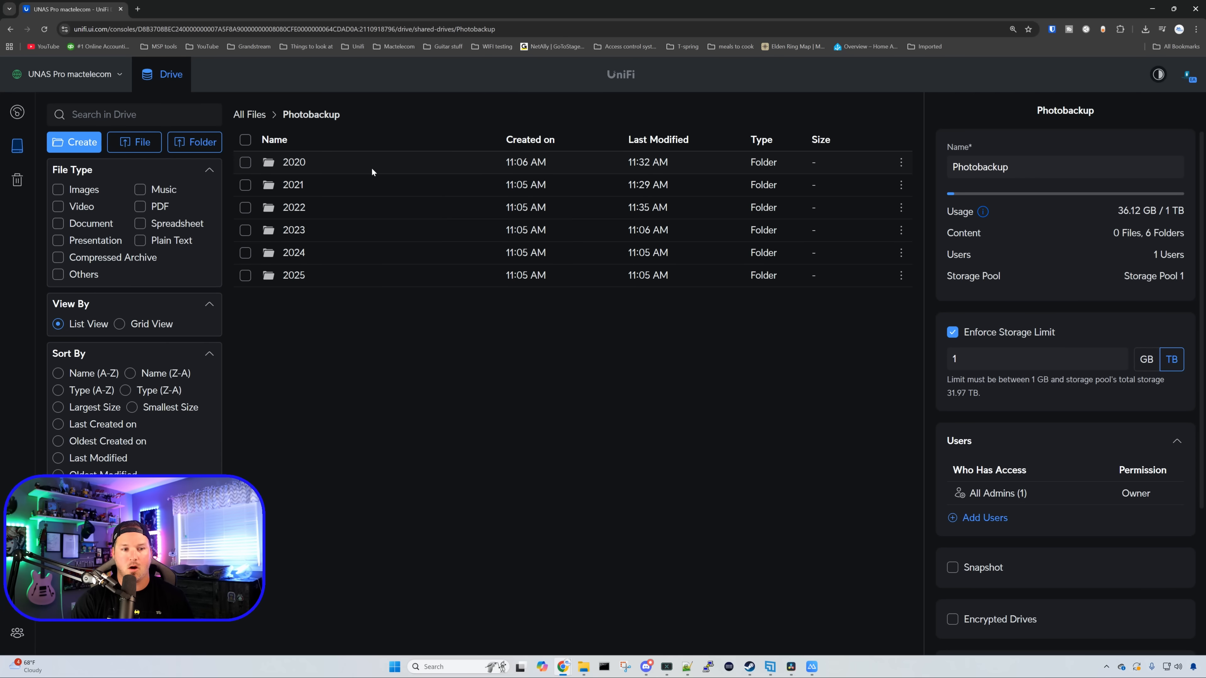
double_click(294, 162)
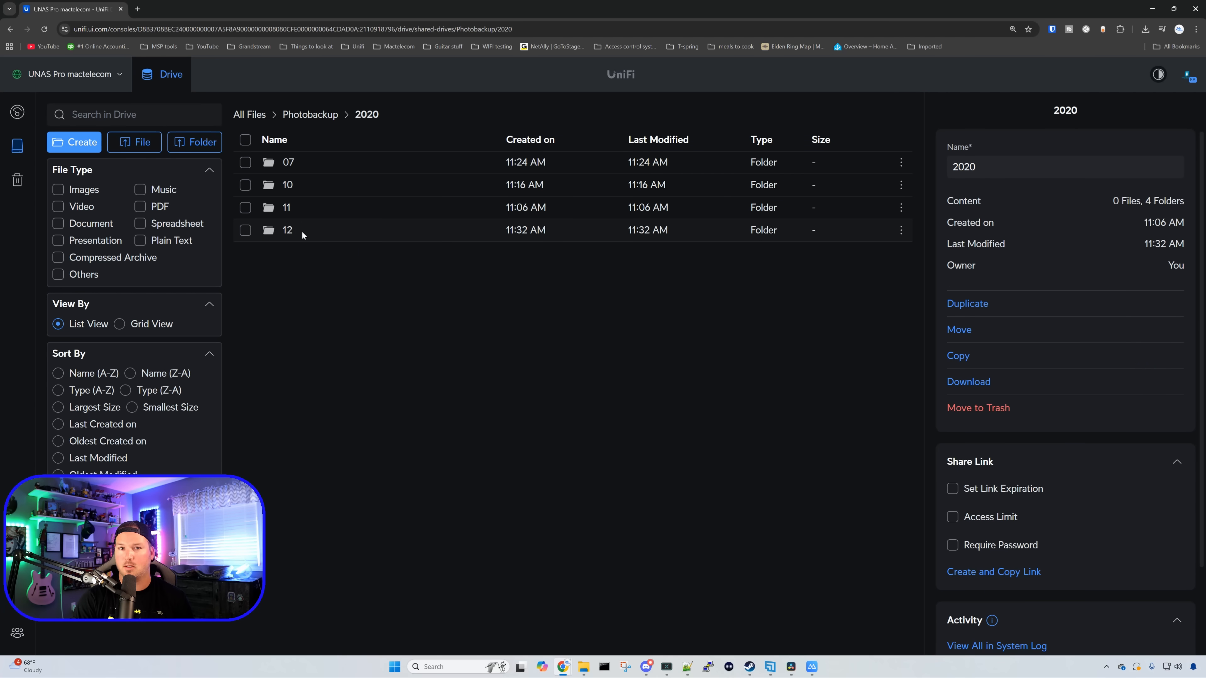
mouse_move(325, 236)
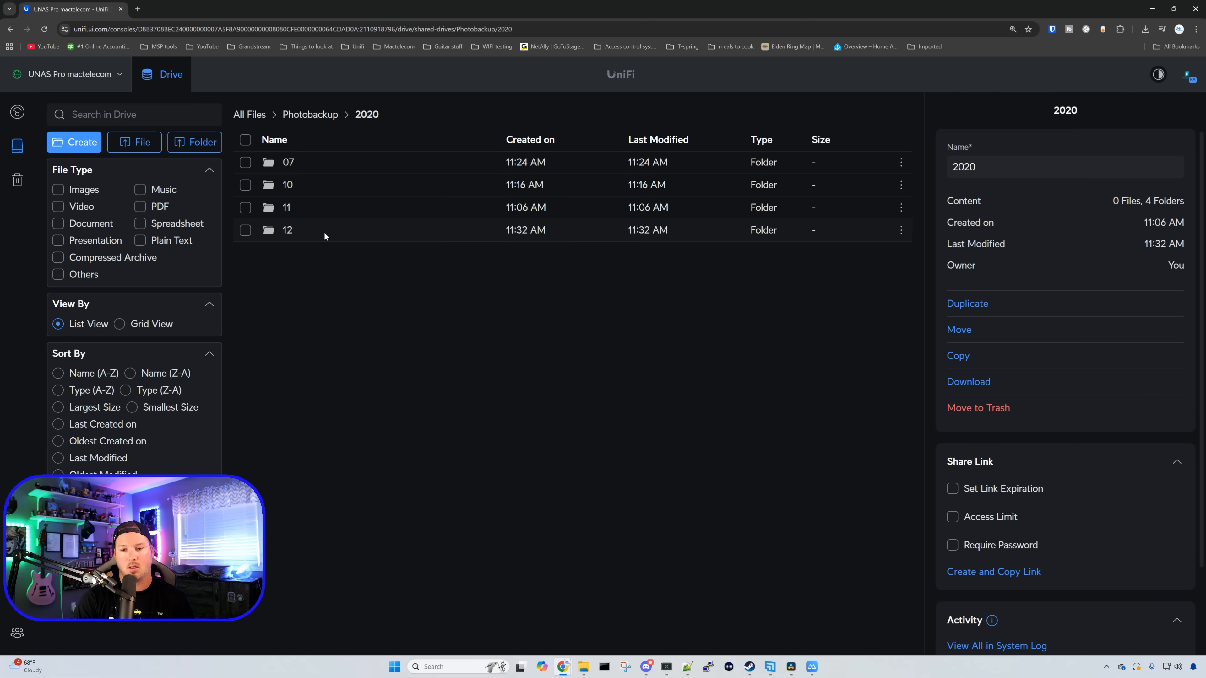
Drill into 12 › 01 and preview the backed-up .heic cat photo.
double_click(287, 230)
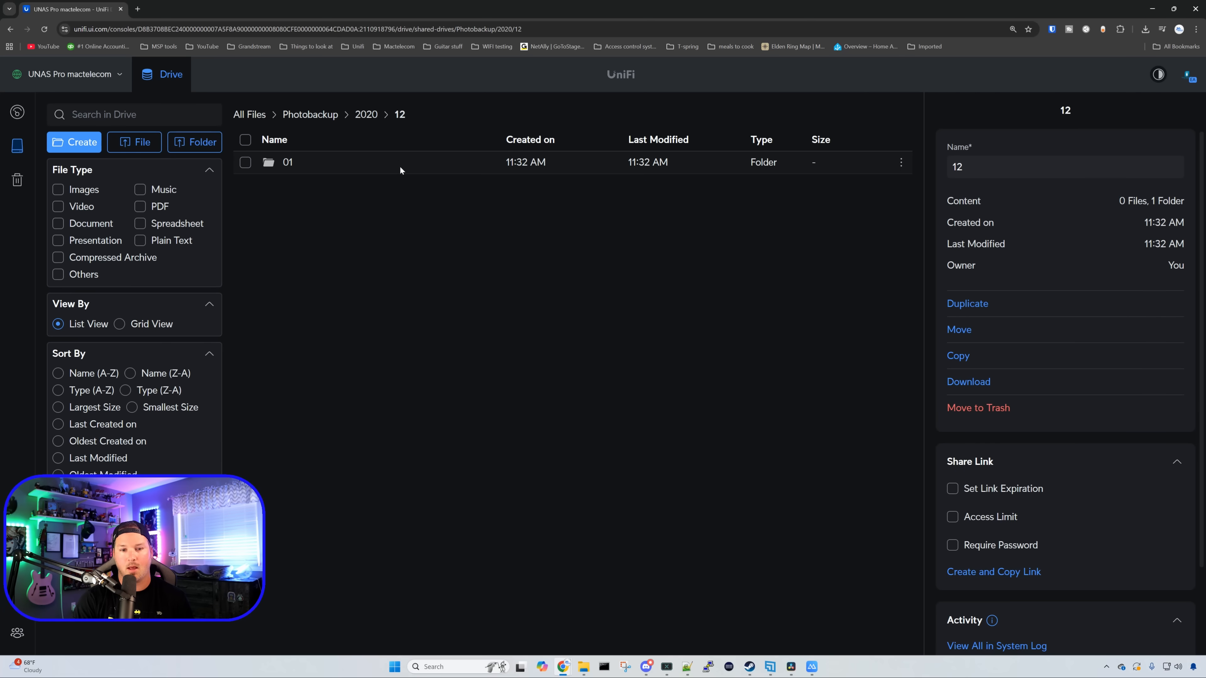
double_click(288, 162)
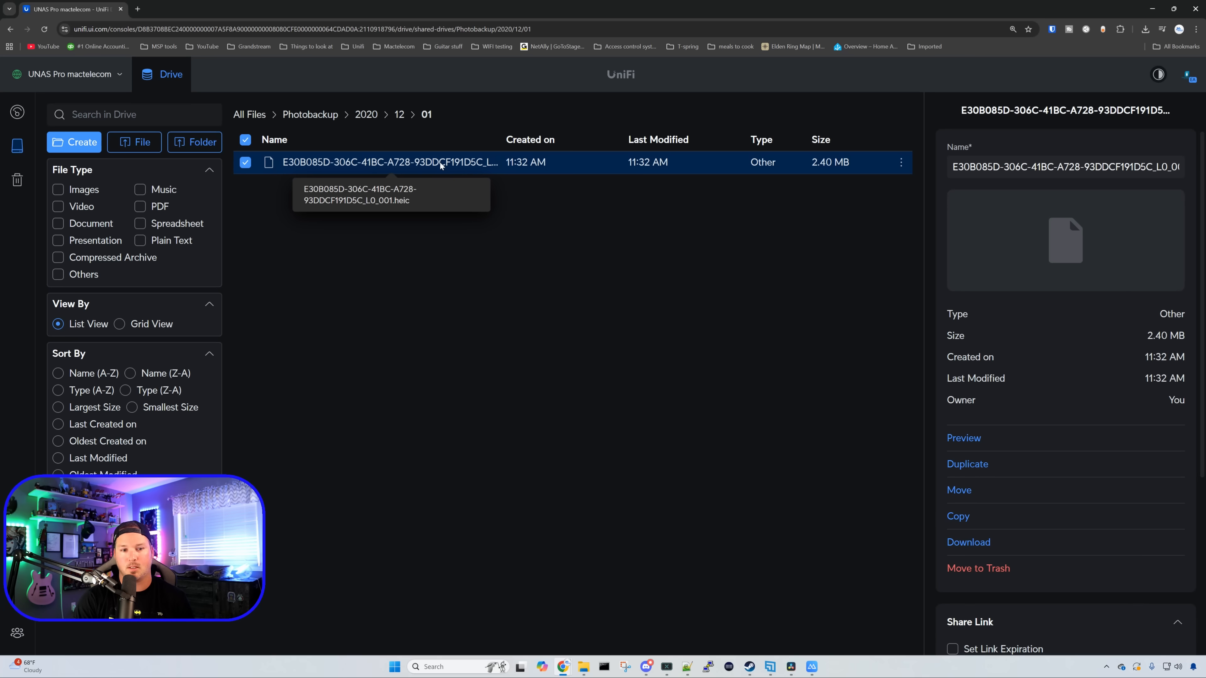
click(964, 438)
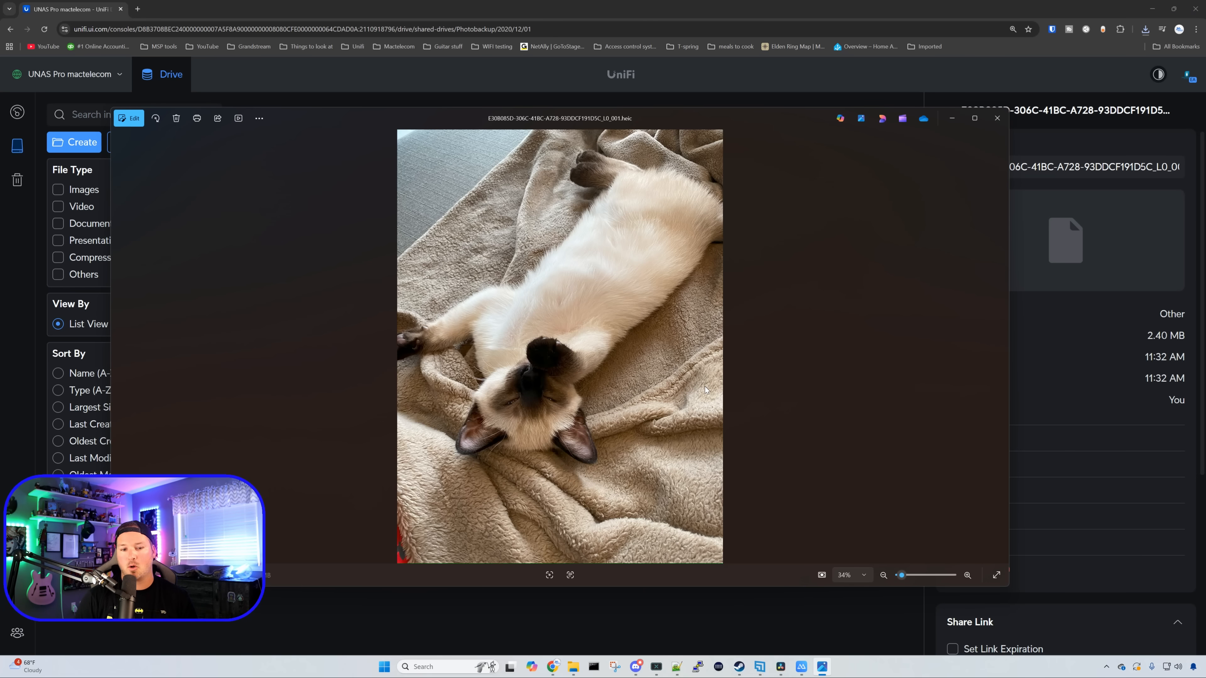